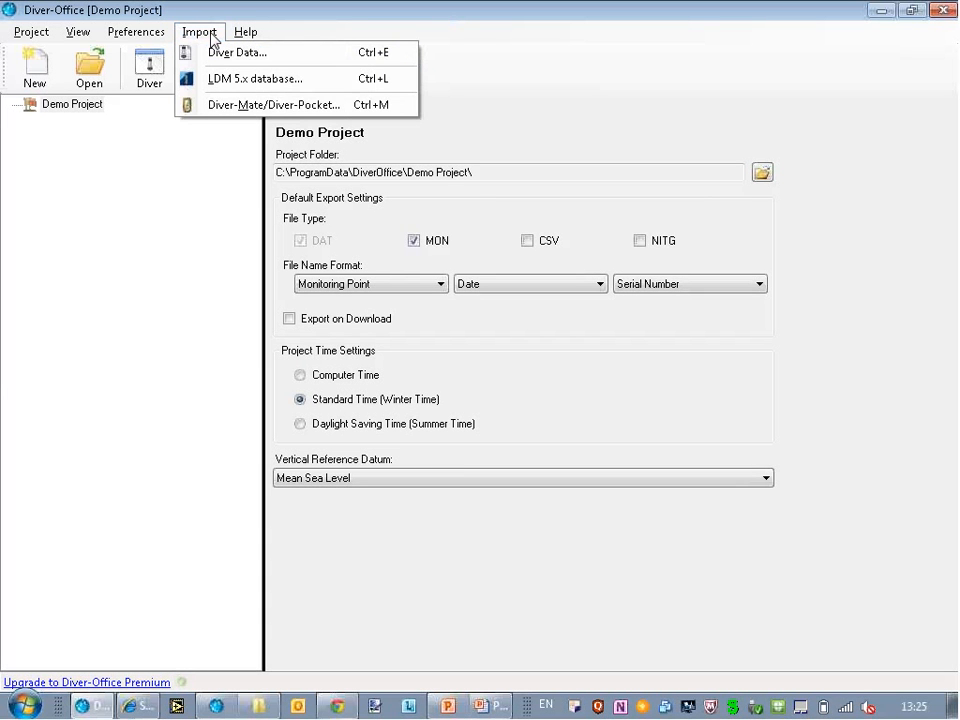
mouse_move(235, 50)
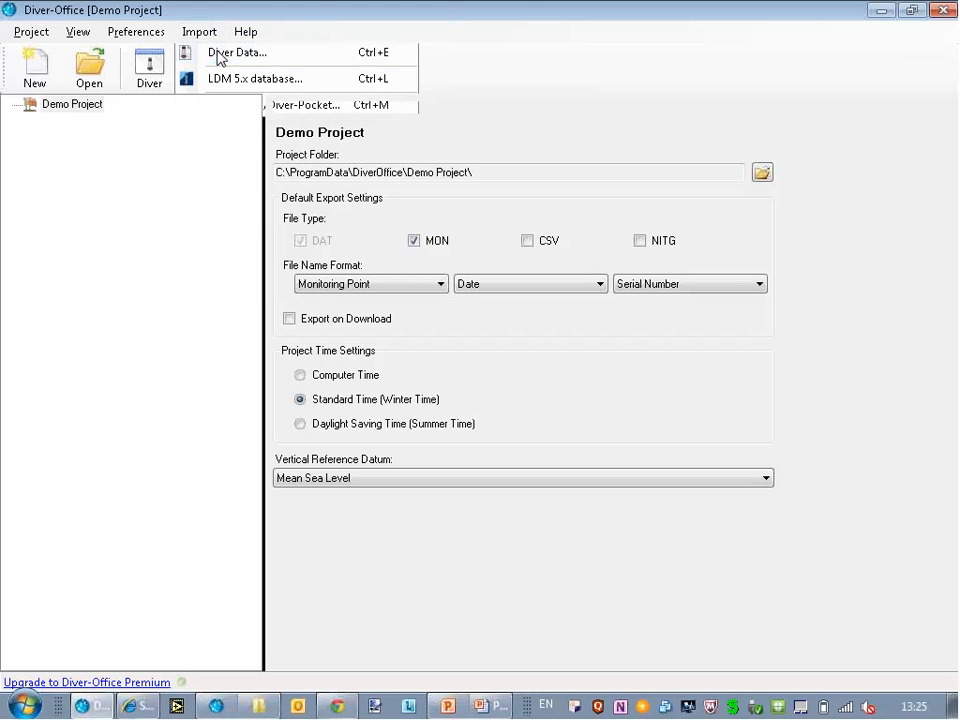
Import the Waterloo.DAT and Baro Waterloo.DAT files from Diver-Office\Examples into Demo Project.
click(239, 52)
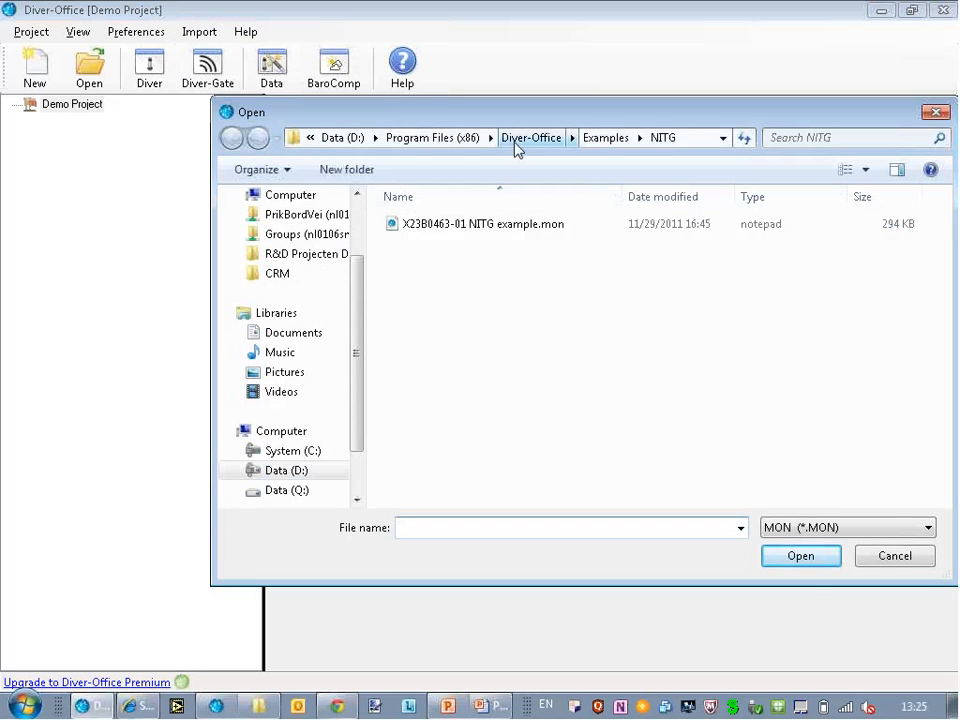
click(531, 137)
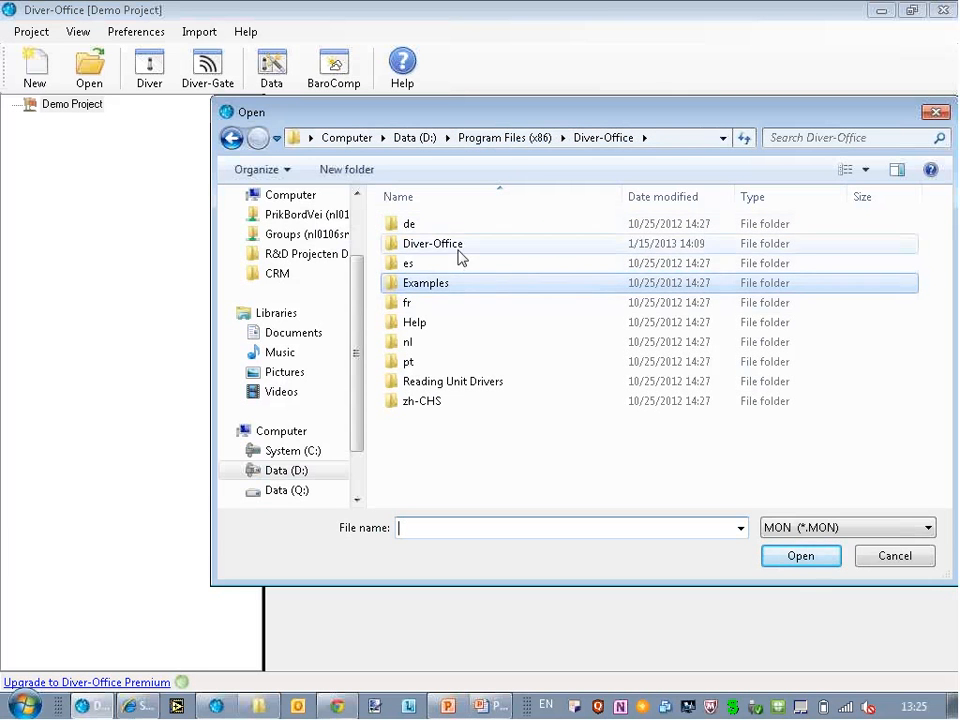
click(425, 283)
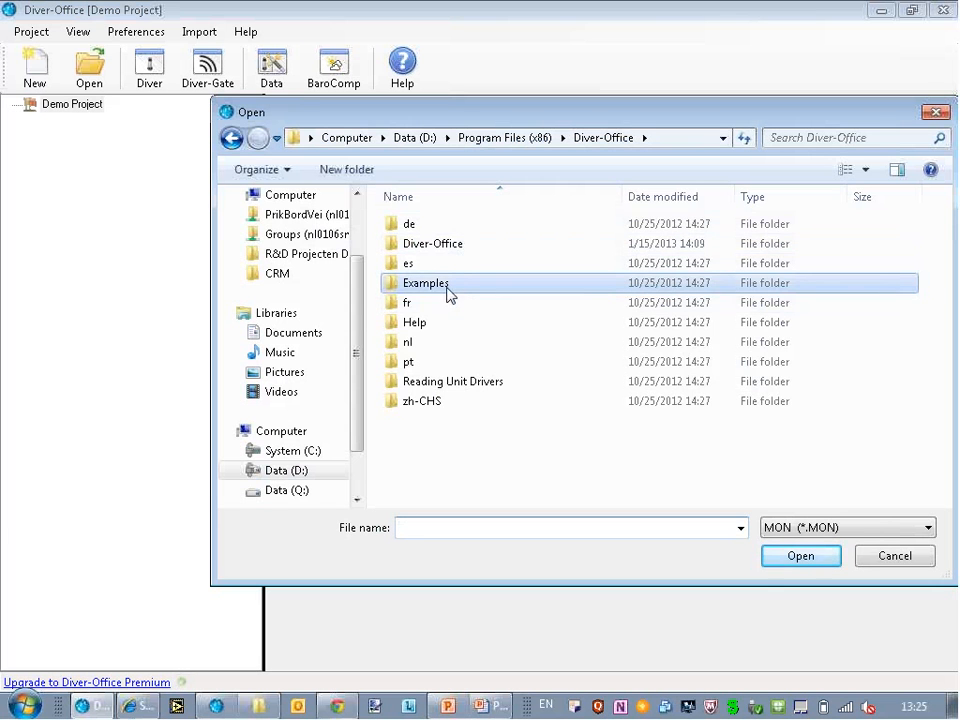
double_click(424, 283)
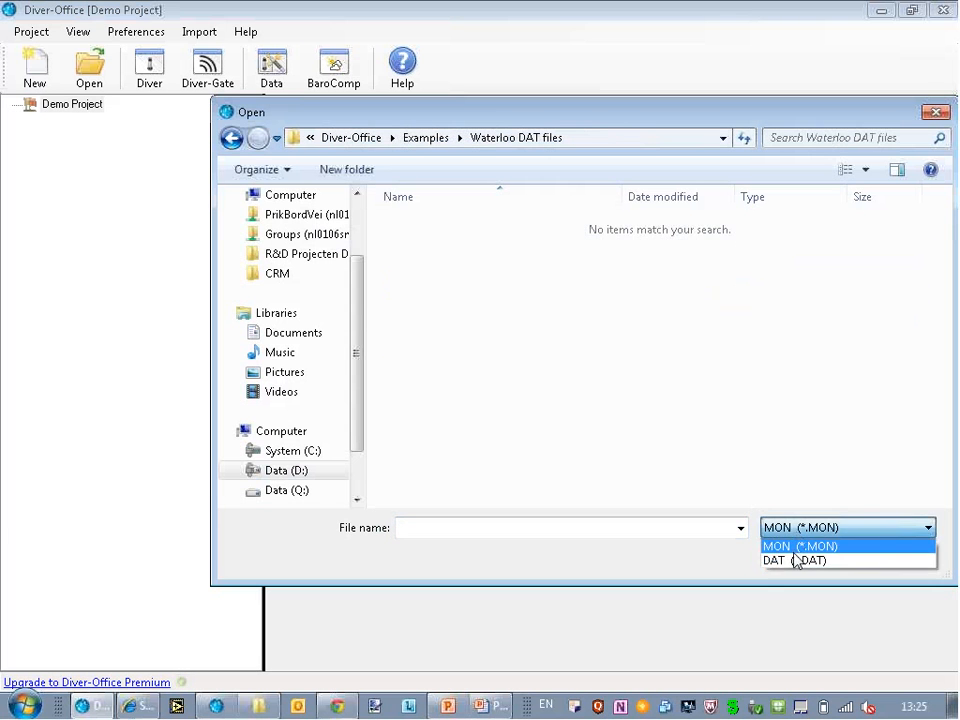
click(795, 561)
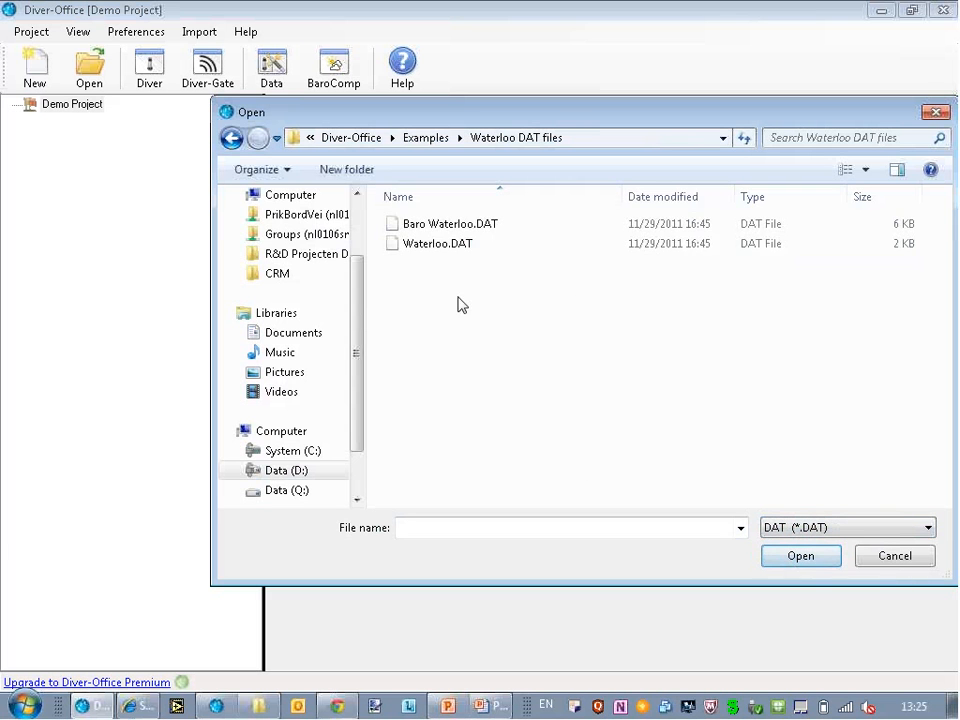
click(448, 223)
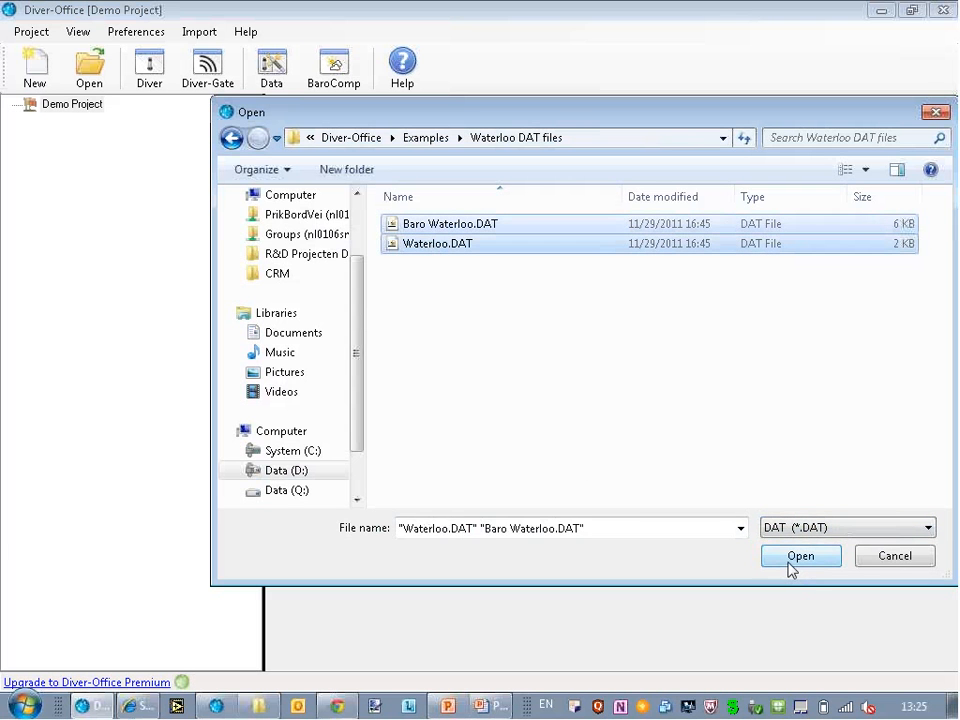
click(800, 556)
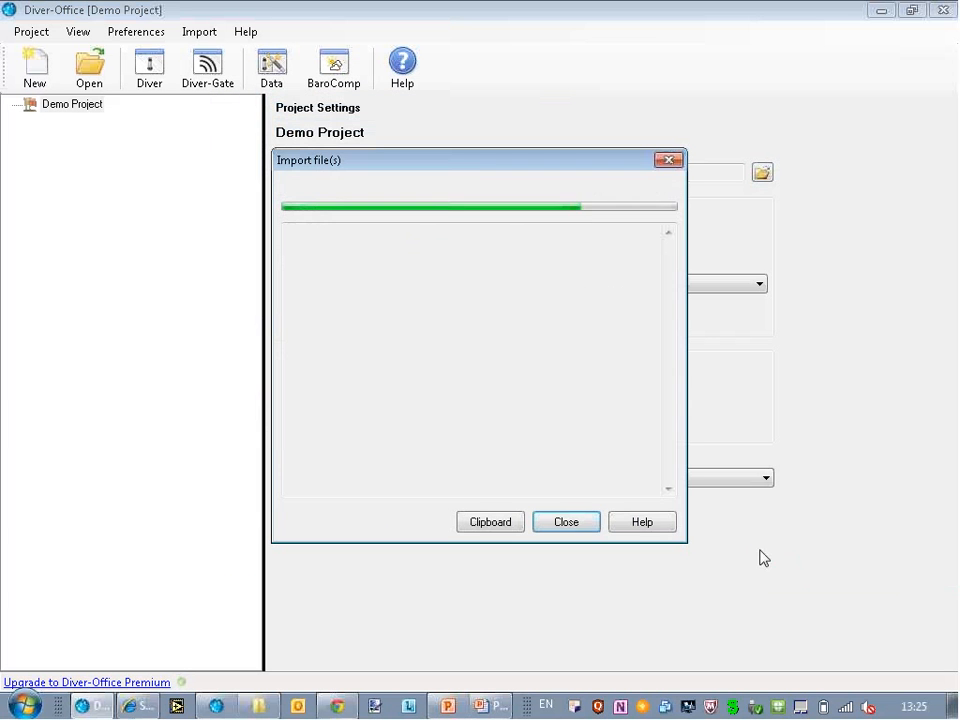
Dismiss the import report and expand baro waterloo to show its pressure and temperature data.
click(566, 521)
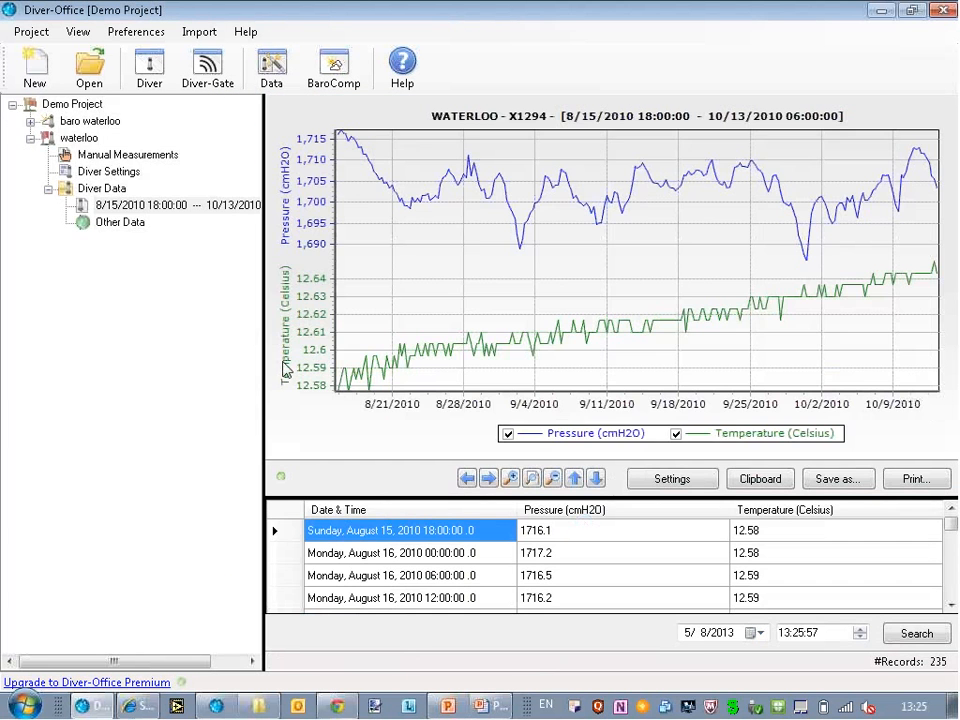
mouse_move(178, 314)
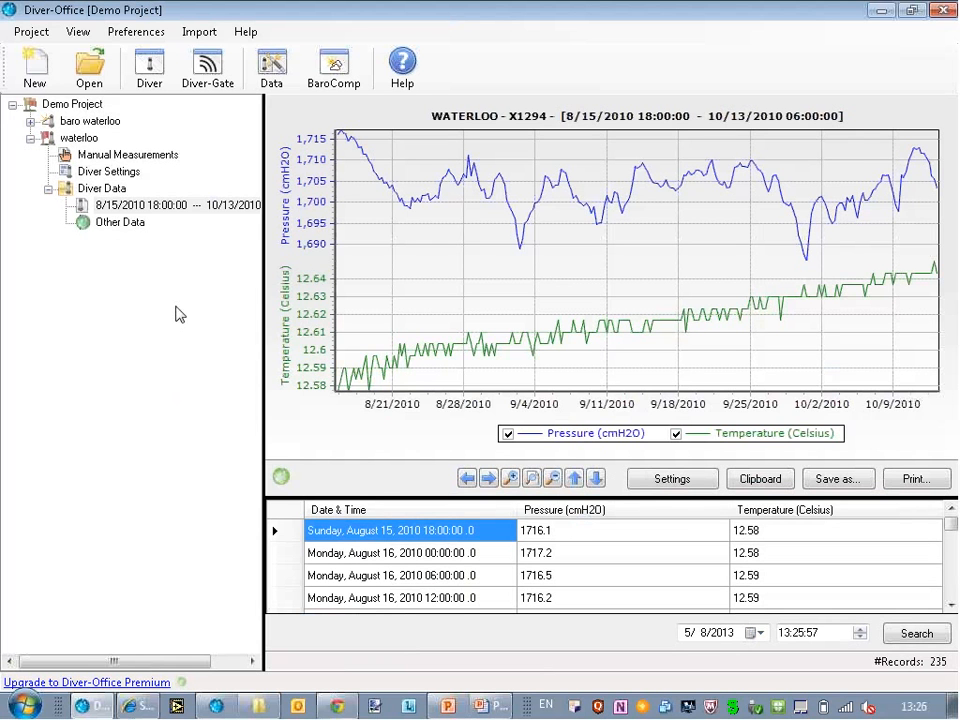
mouse_move(282, 268)
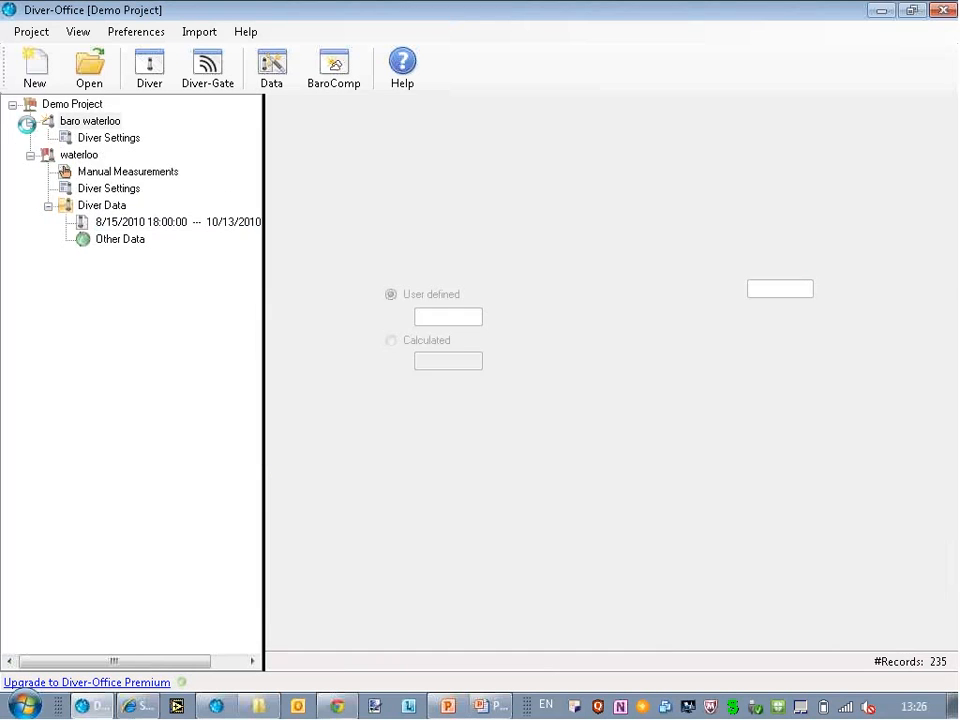
double_click(140, 170)
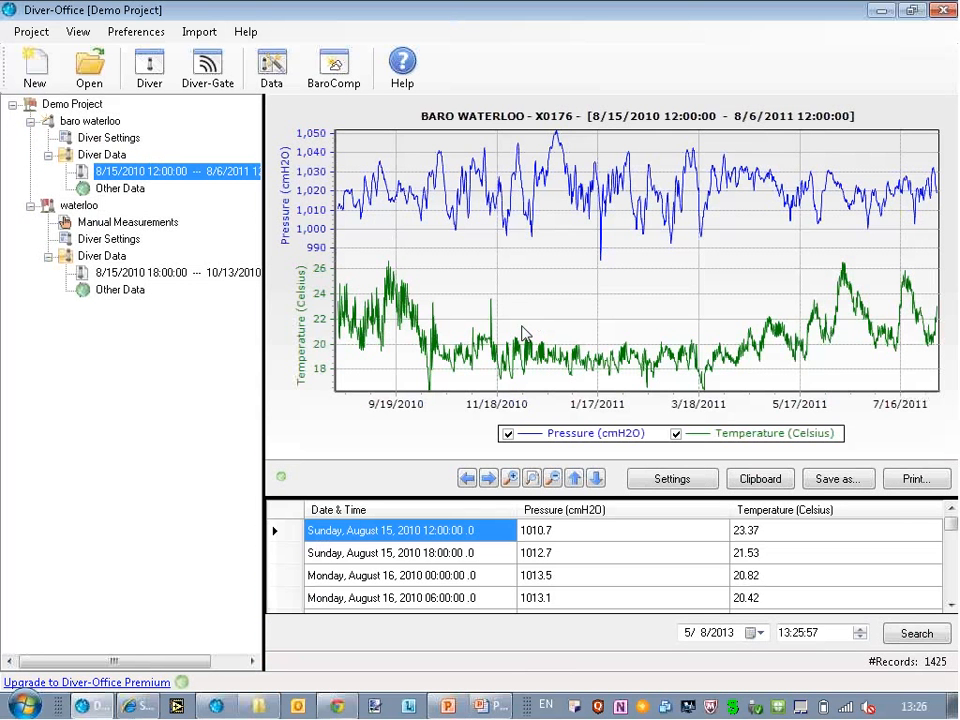
mouse_move(408, 251)
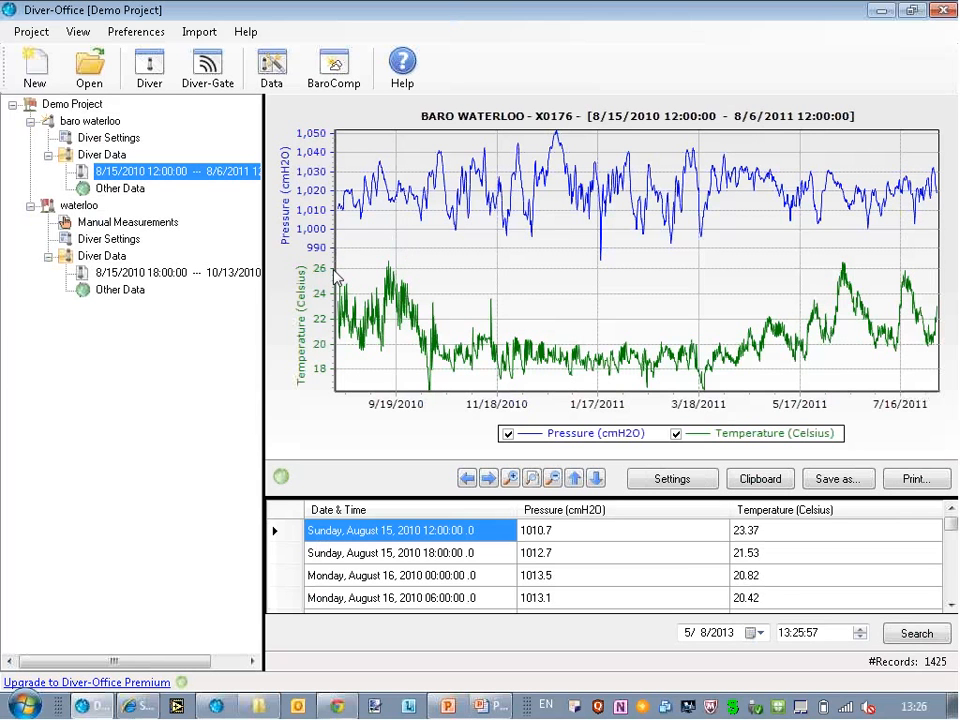
mouse_move(357, 192)
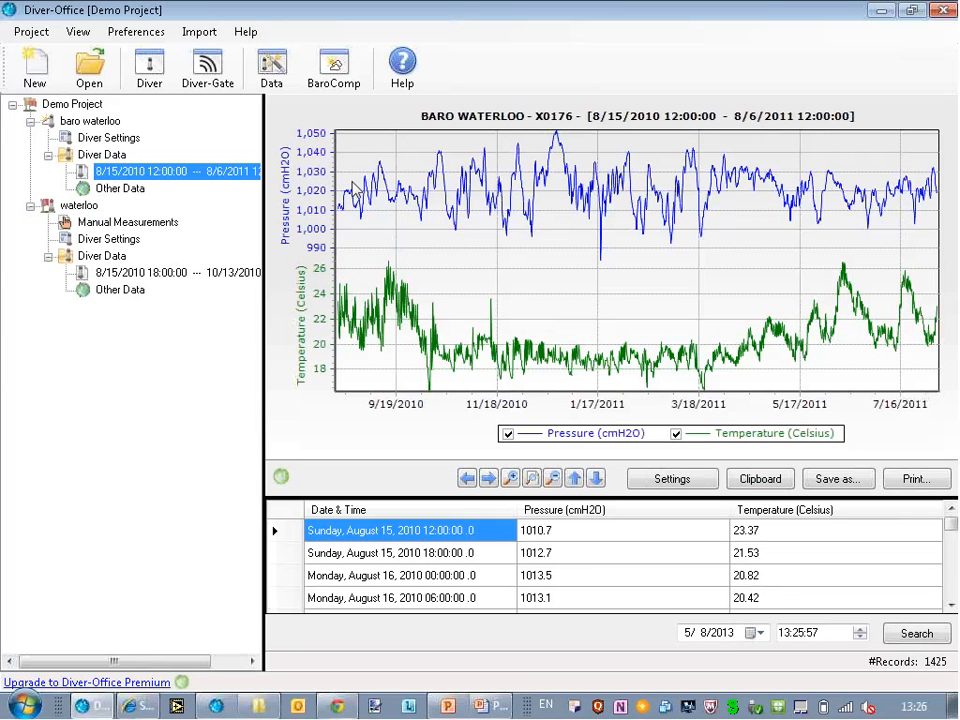
mouse_move(364, 161)
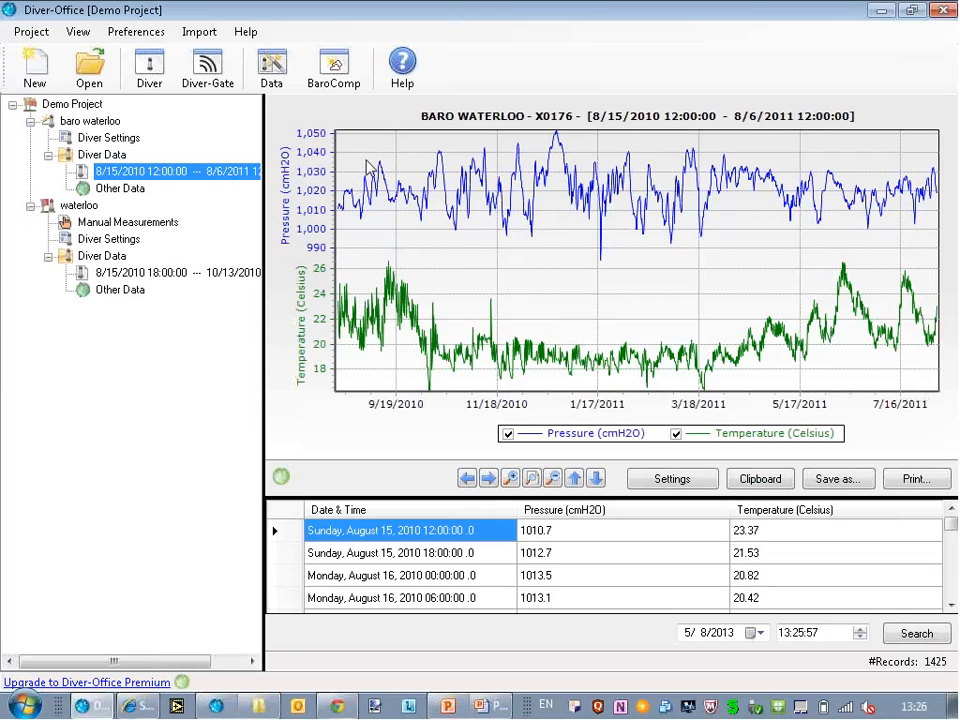
mouse_move(465, 236)
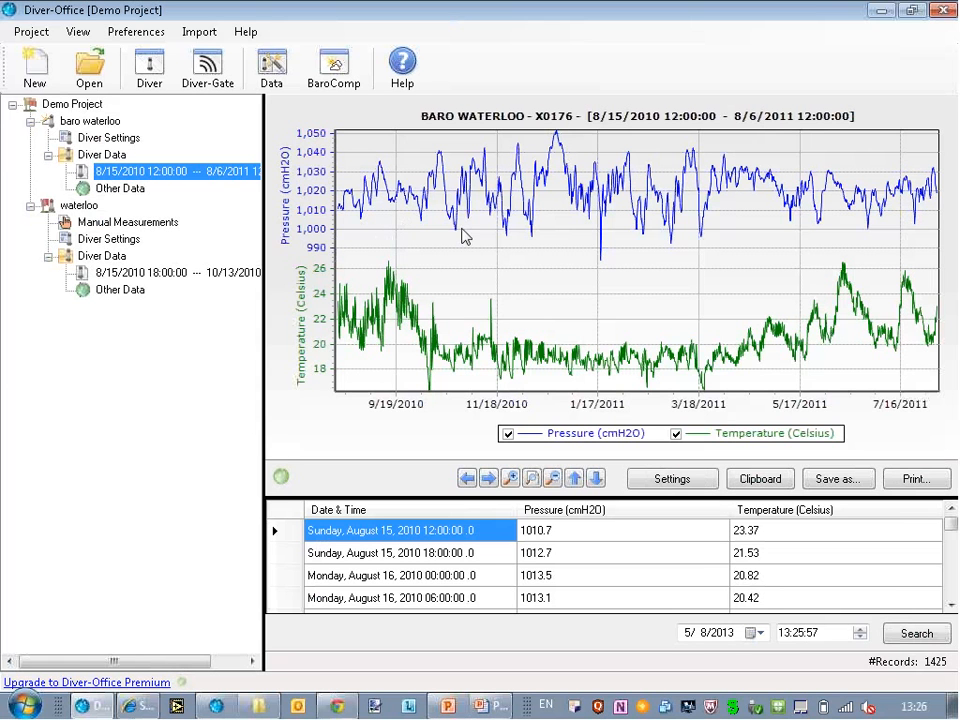
mouse_move(369, 233)
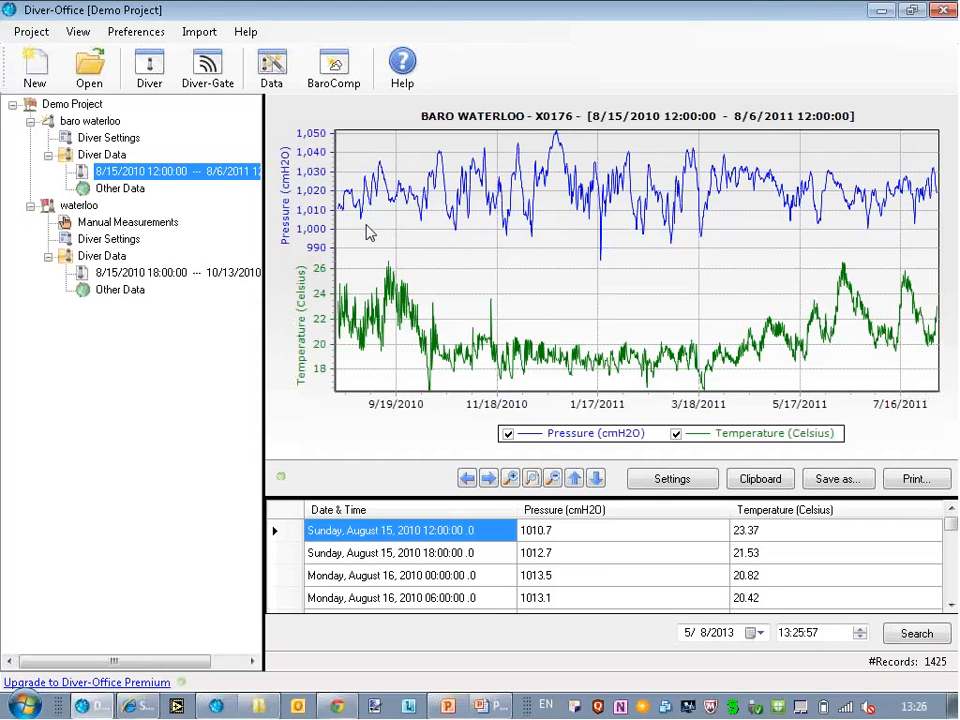
mouse_move(378, 172)
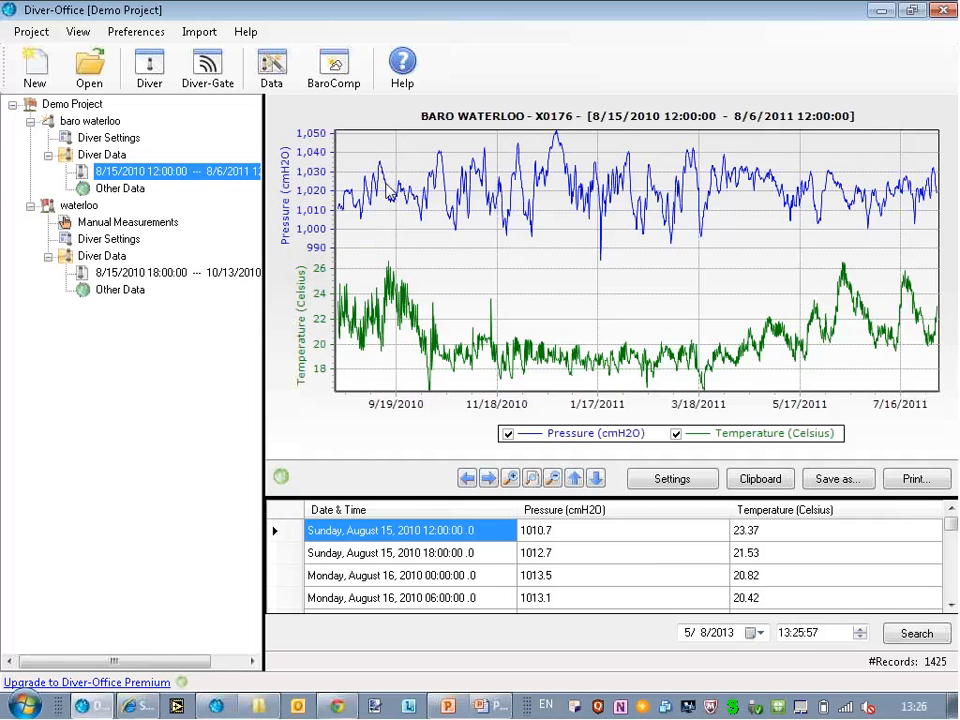
mouse_move(672, 250)
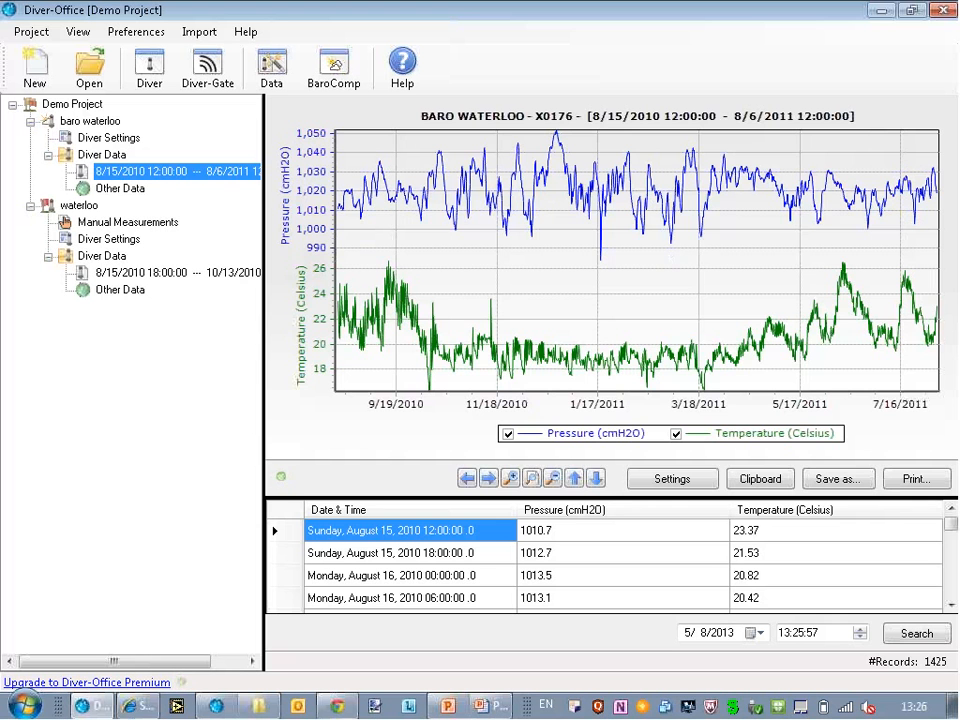
click(177, 272)
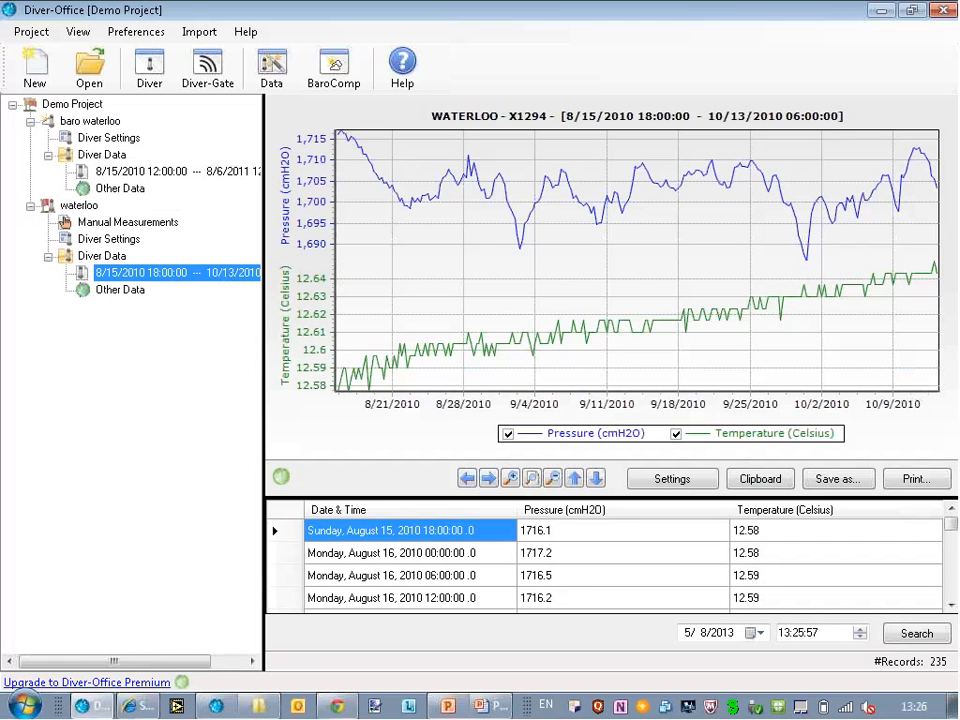
mouse_move(312, 257)
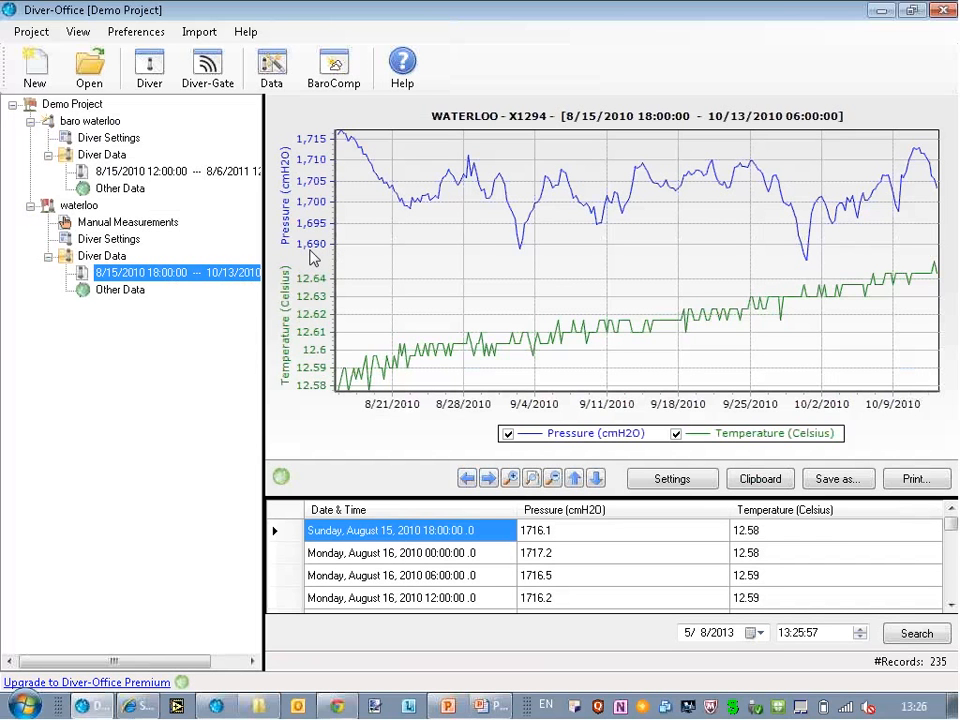
mouse_move(328, 253)
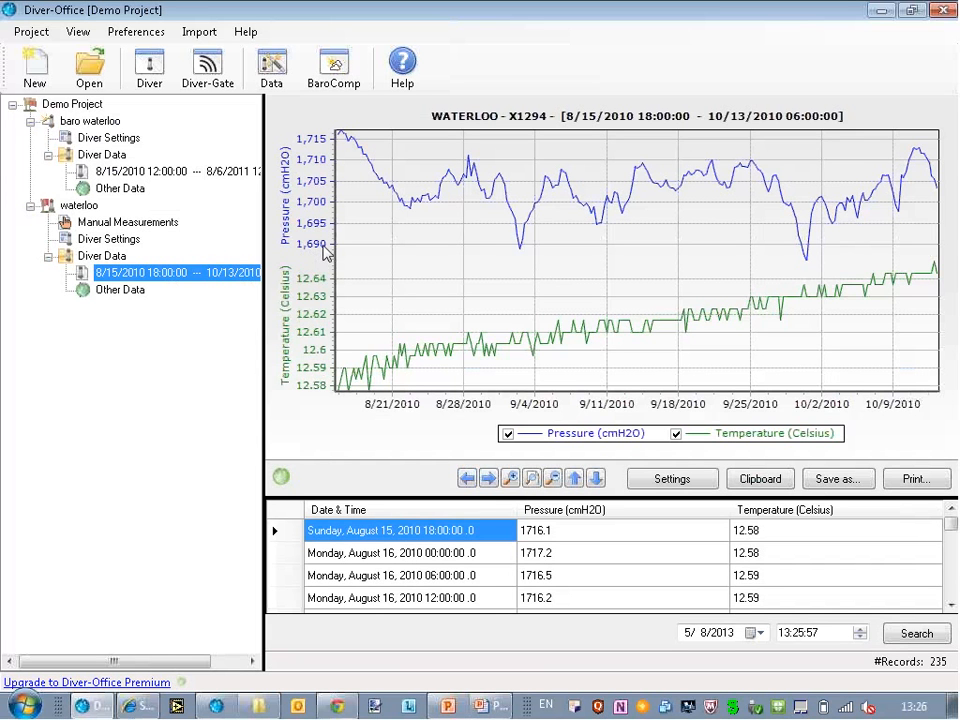
mouse_move(322, 150)
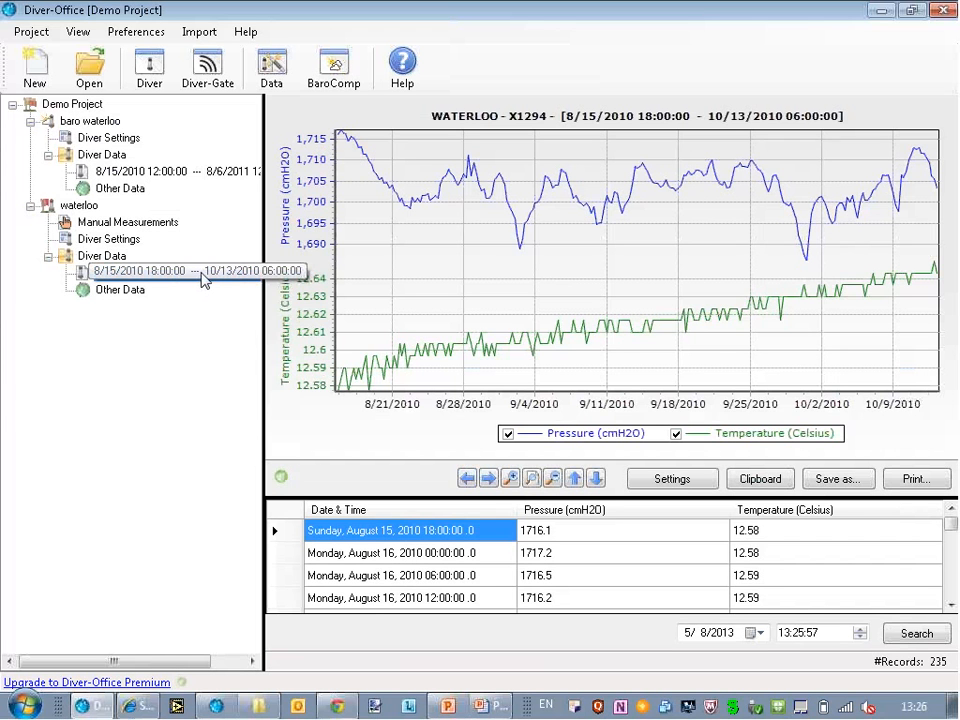
Run BaroComp on the waterloo series and open the log reporting no barometer assigned.
right_click(190, 271)
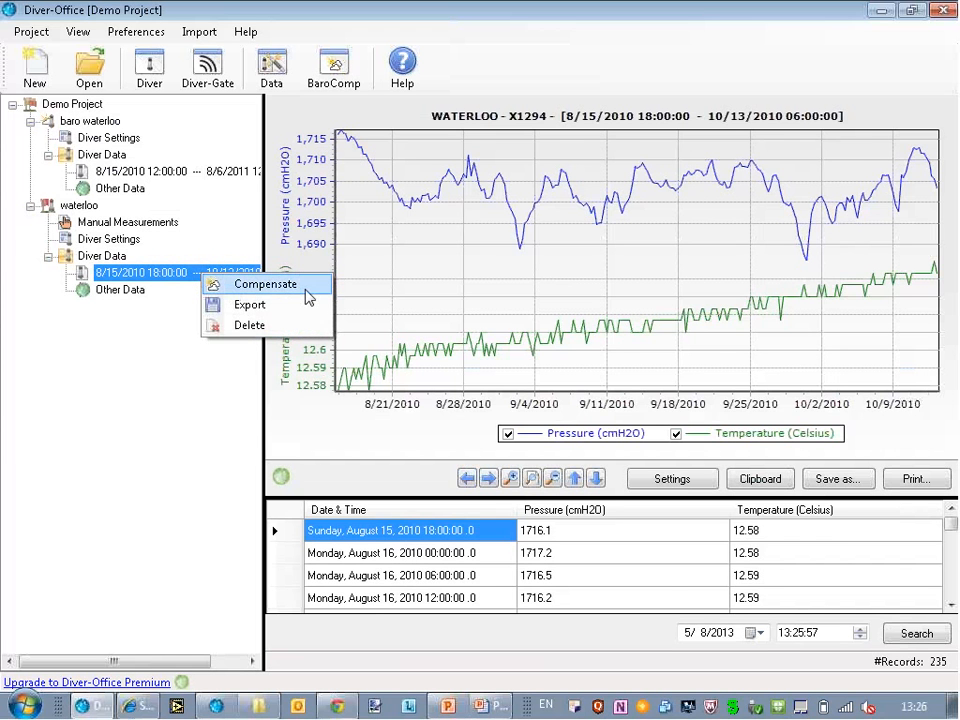
mouse_move(313, 290)
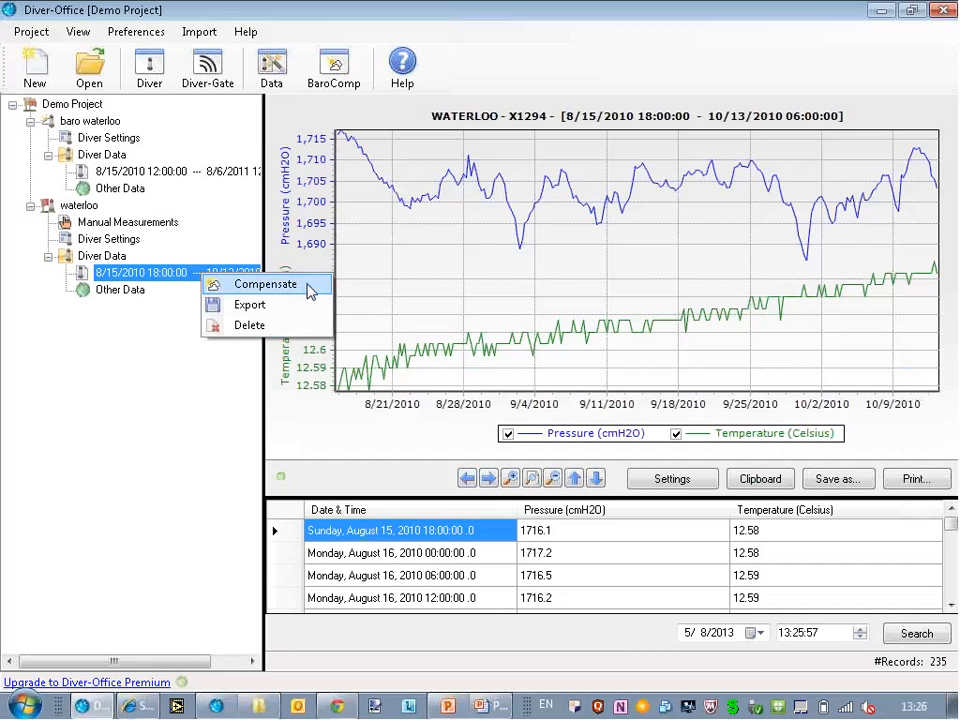
click(264, 284)
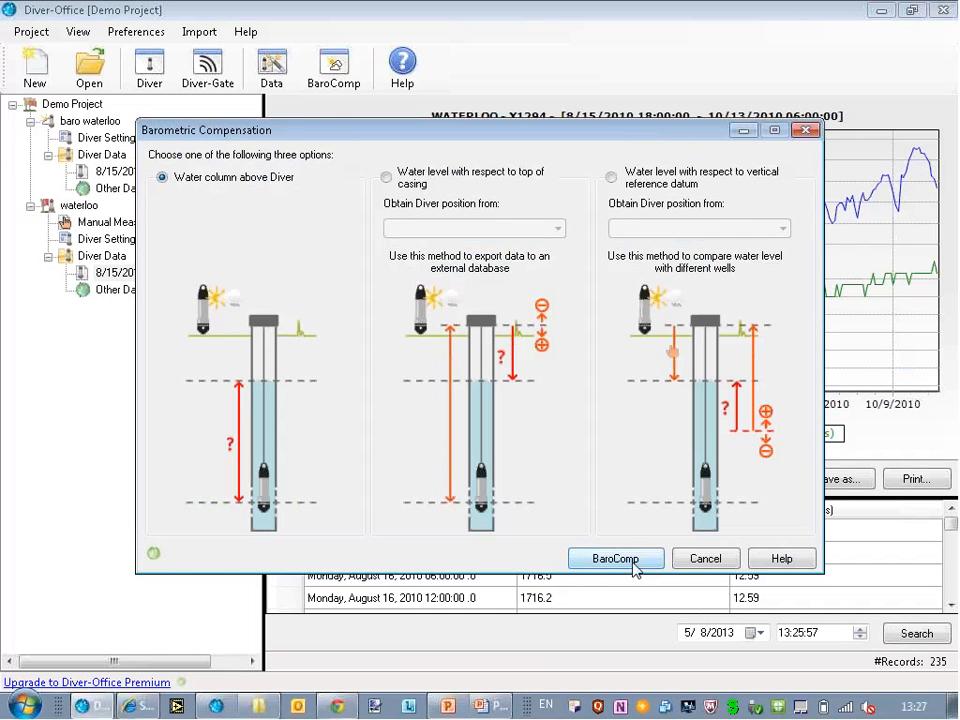
click(615, 558)
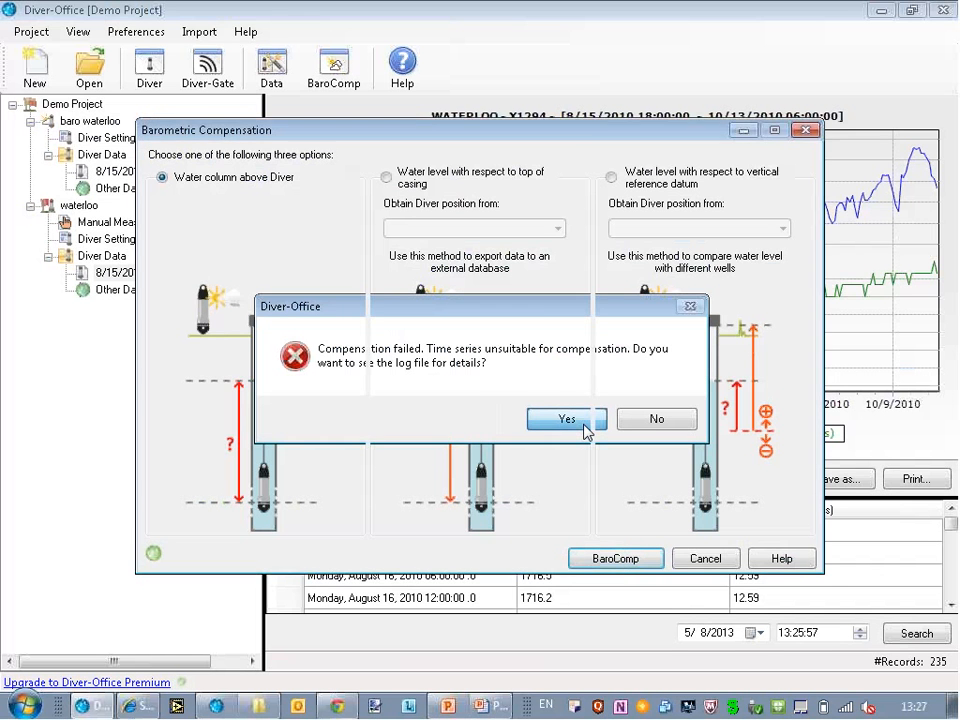
click(565, 419)
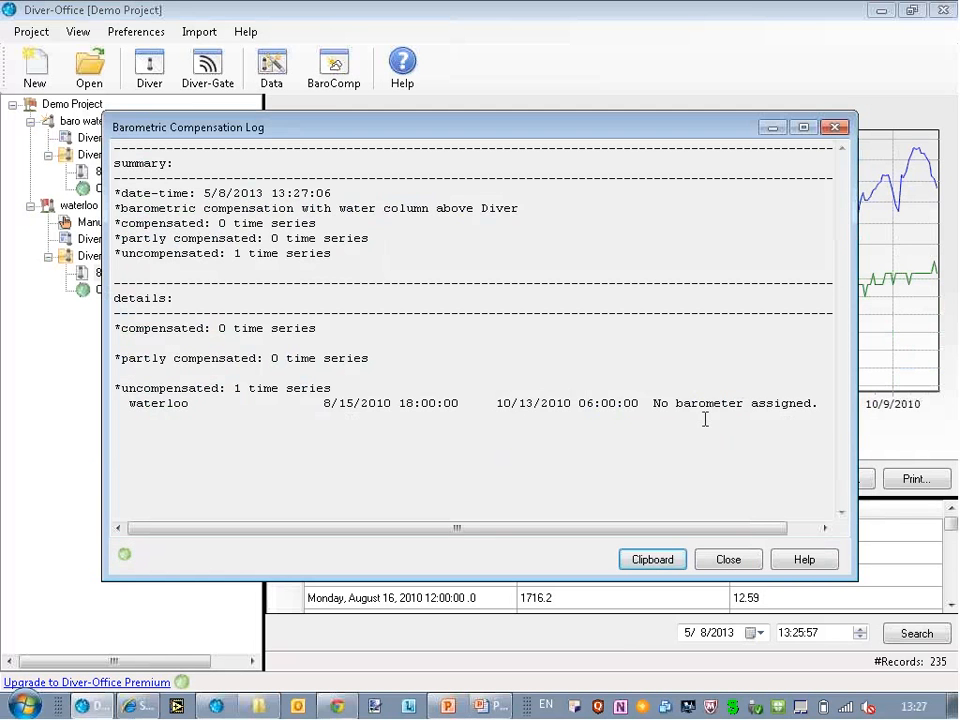
mouse_move(728, 559)
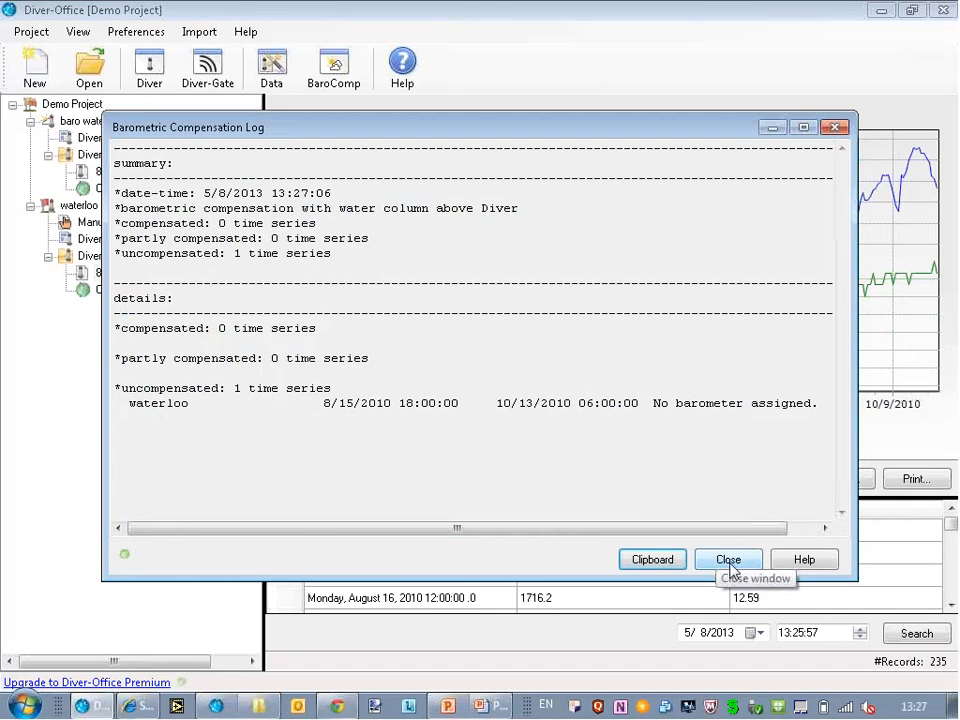
Close the log and set baro waterloo as waterloo's barometer monitoring point.
click(728, 559)
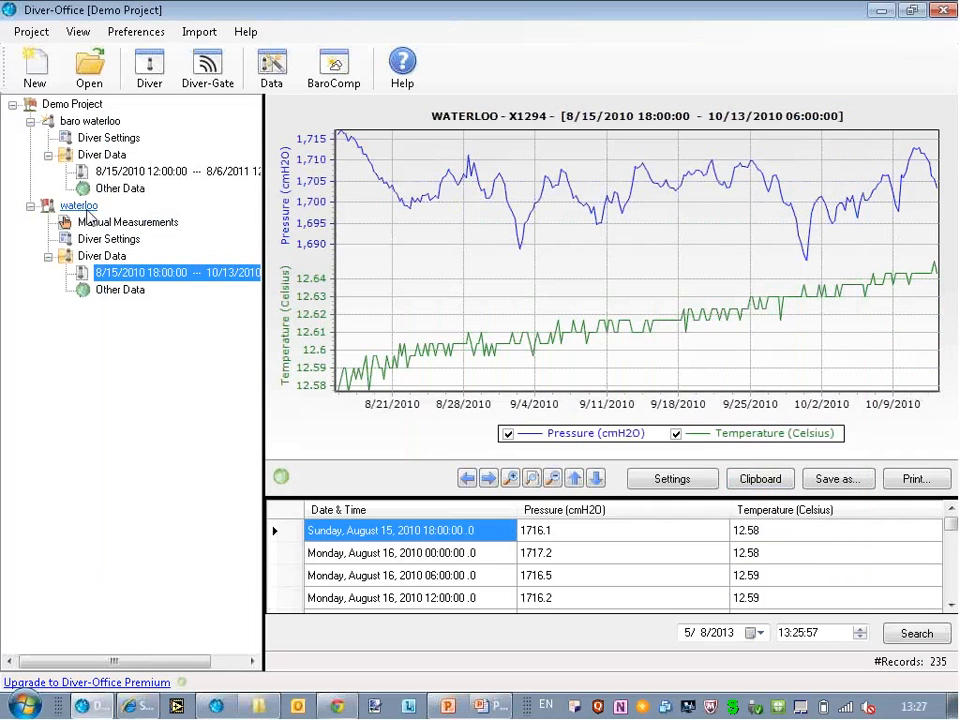
click(78, 204)
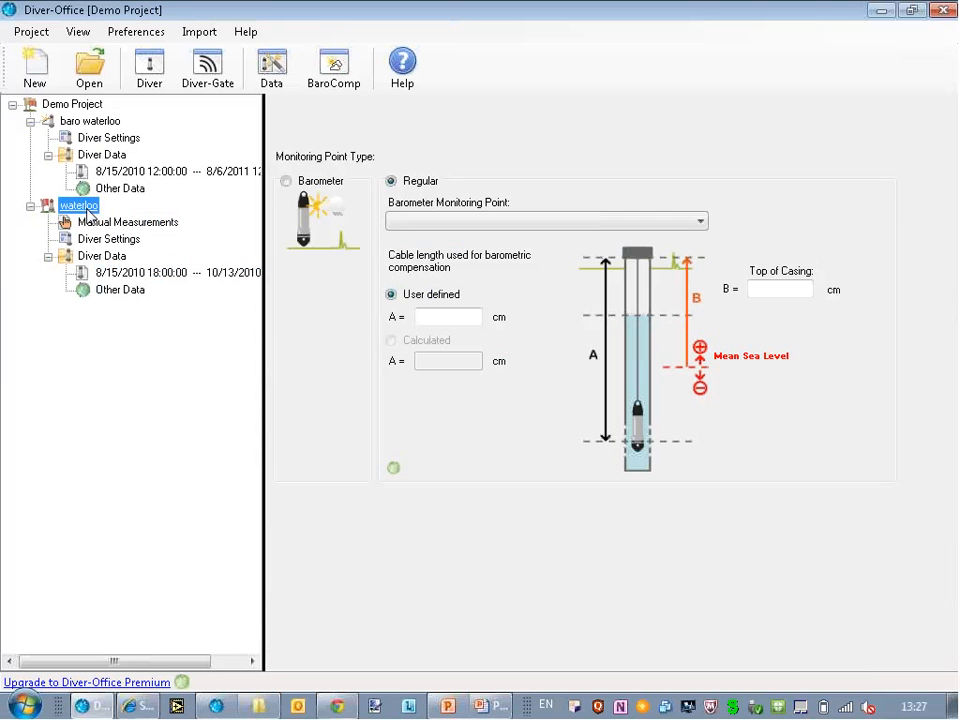
click(78, 205)
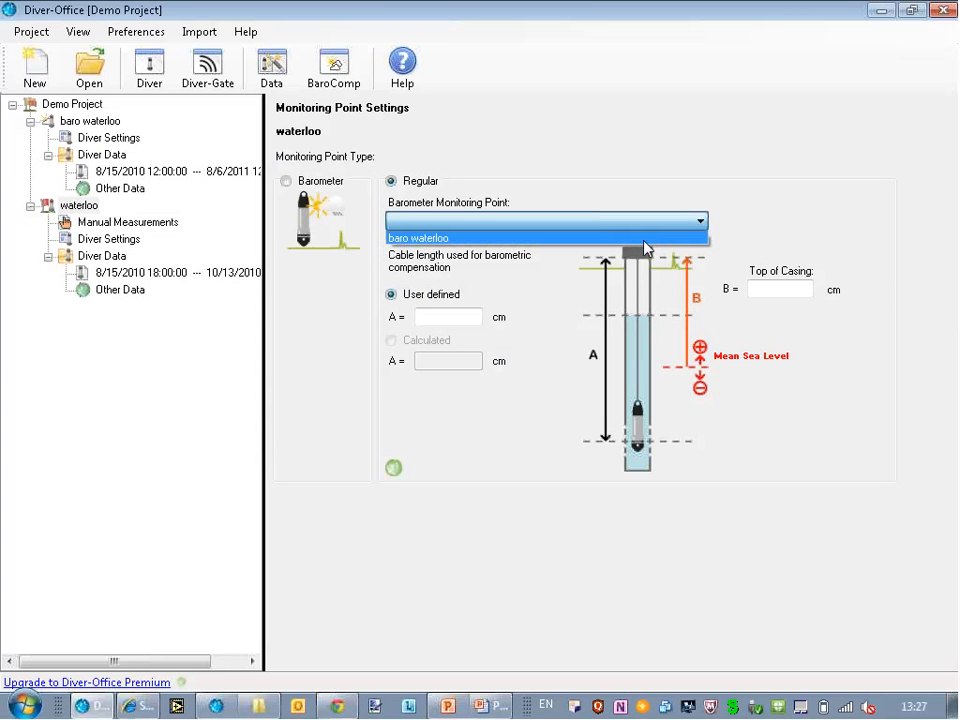
click(418, 238)
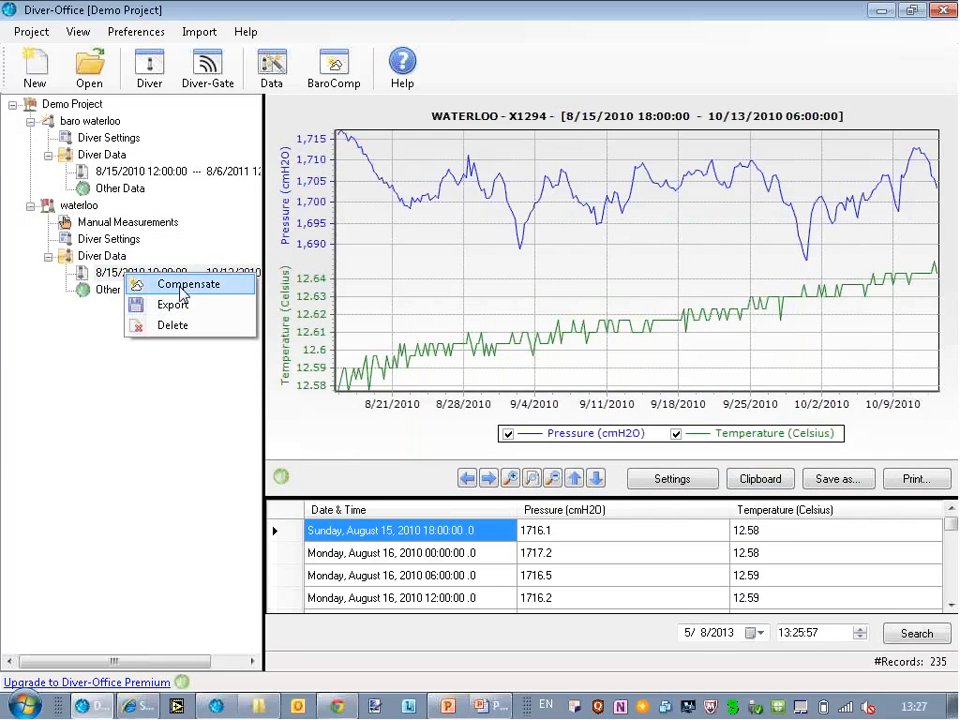
Compensate waterloo to top of casing via cable length; review the cable-length-undefined log, then close it.
click(188, 284)
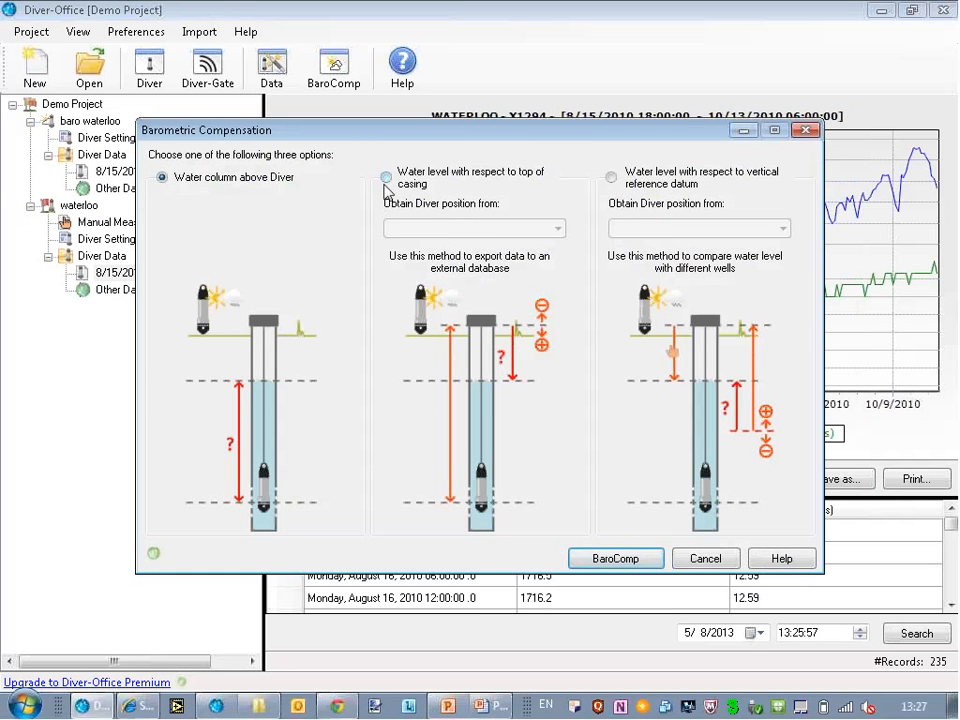
click(386, 177)
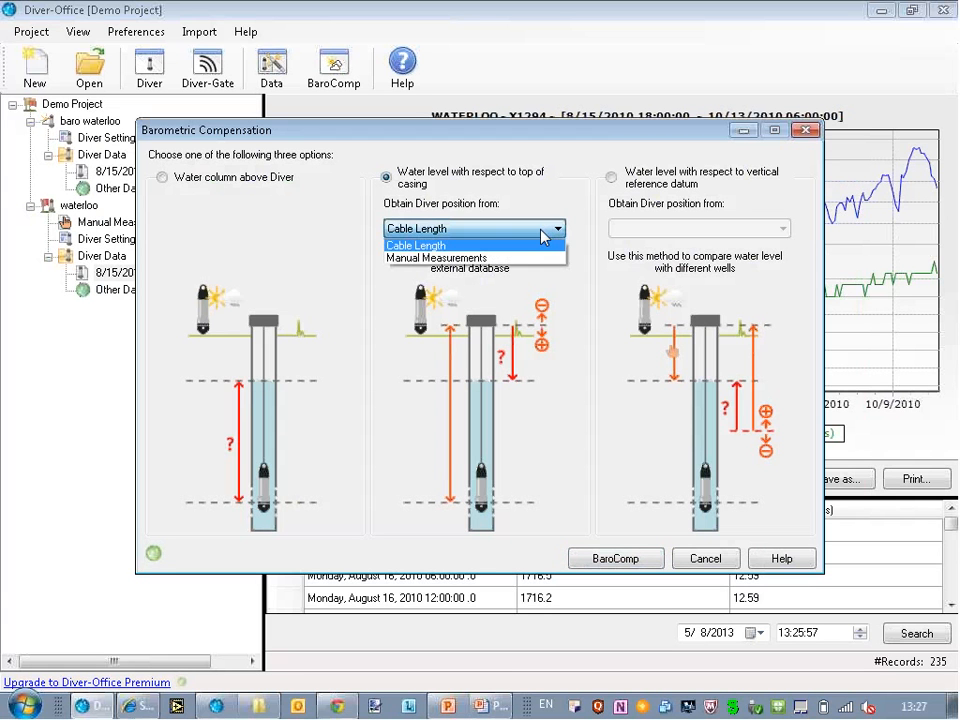
click(416, 245)
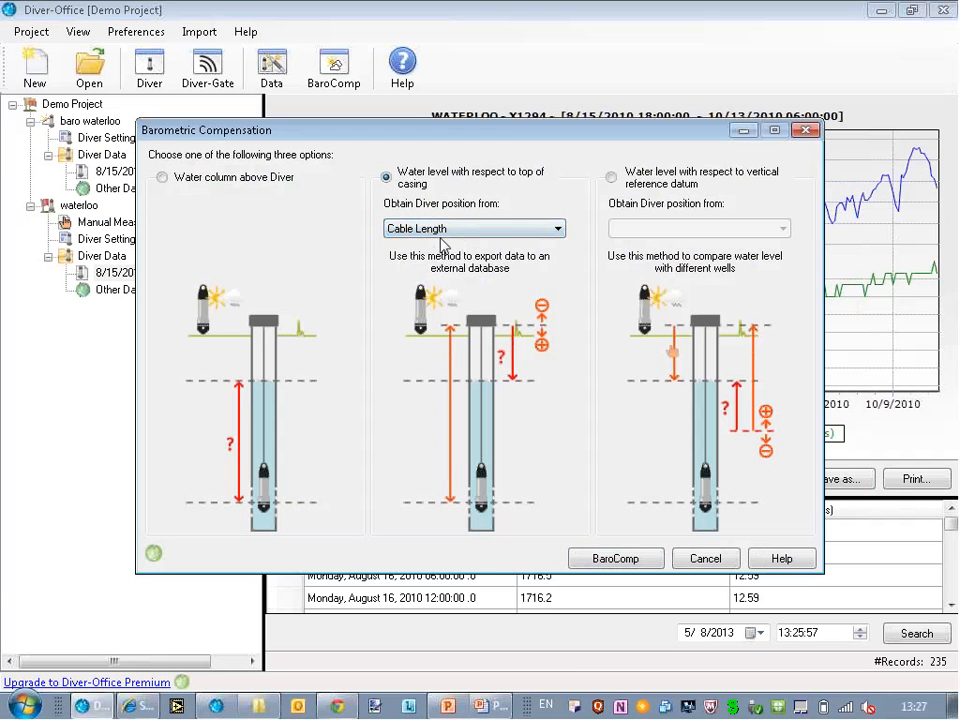
click(615, 557)
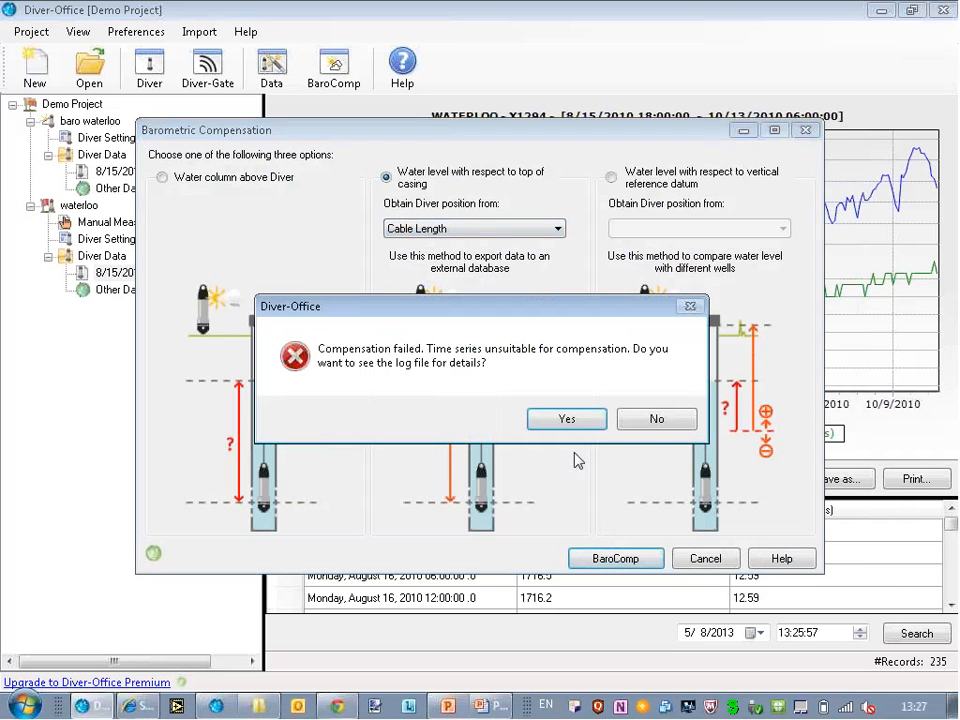
click(566, 419)
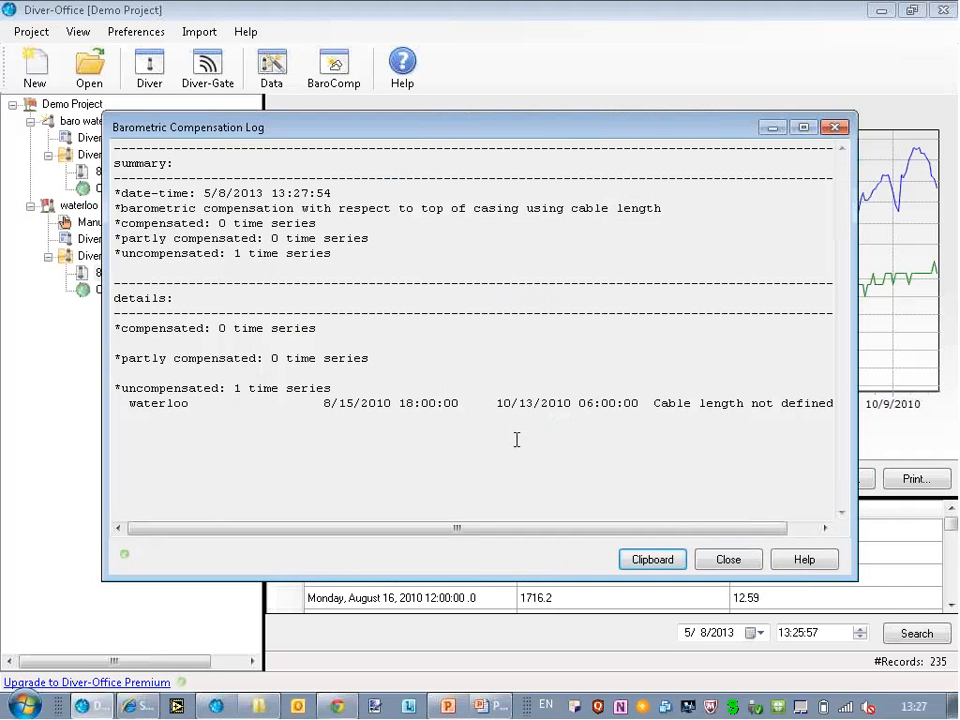
mouse_move(737, 566)
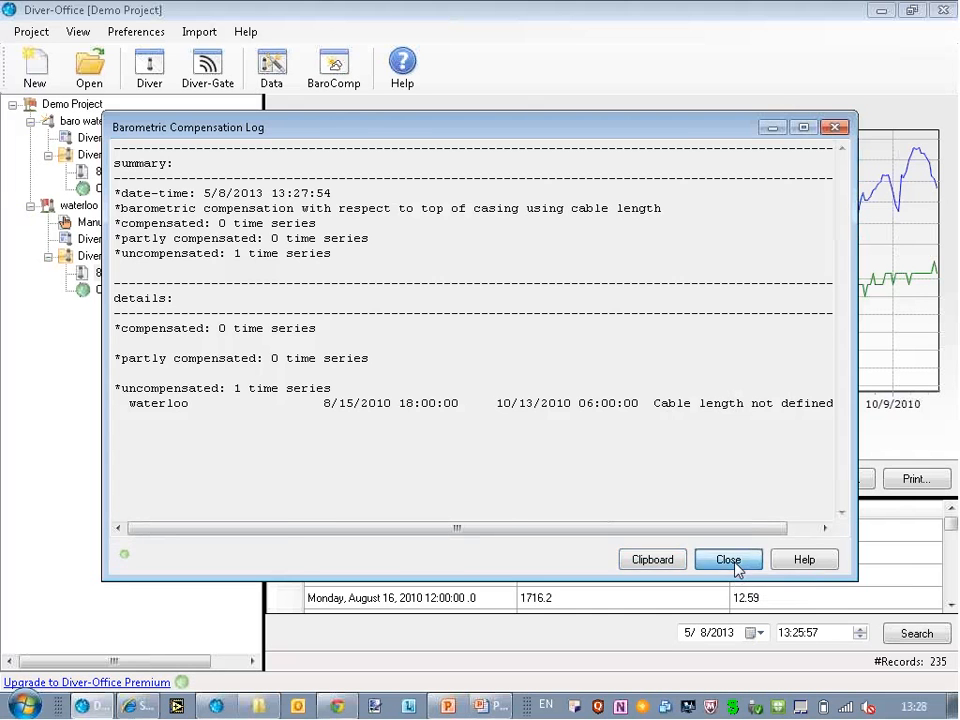
click(728, 559)
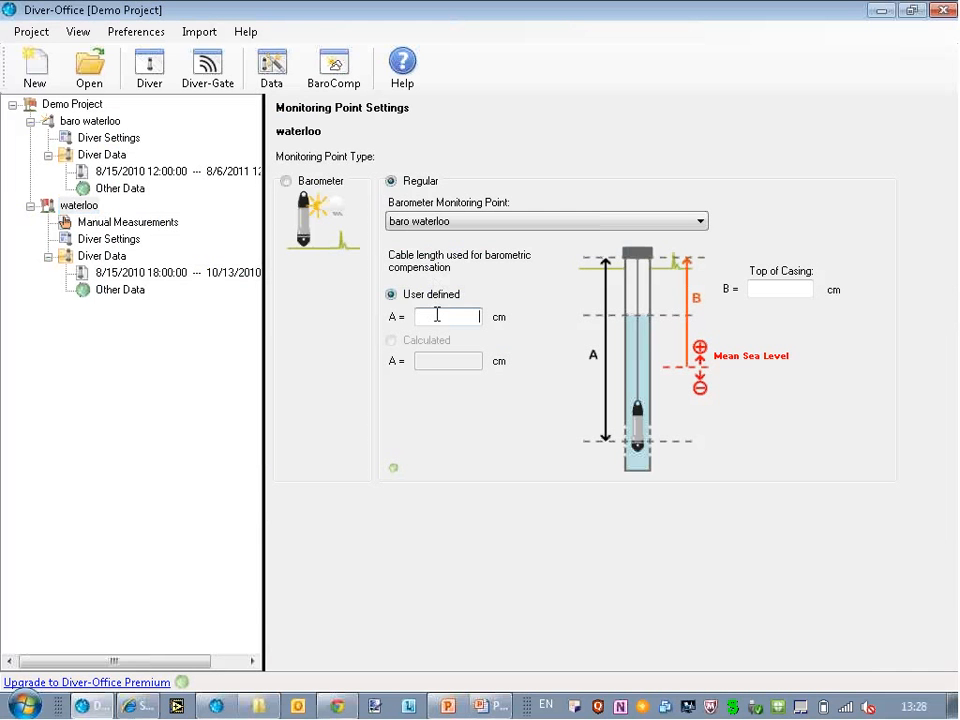
Enter 2000 cm as waterloo's user-defined cable length A.
text(2000)
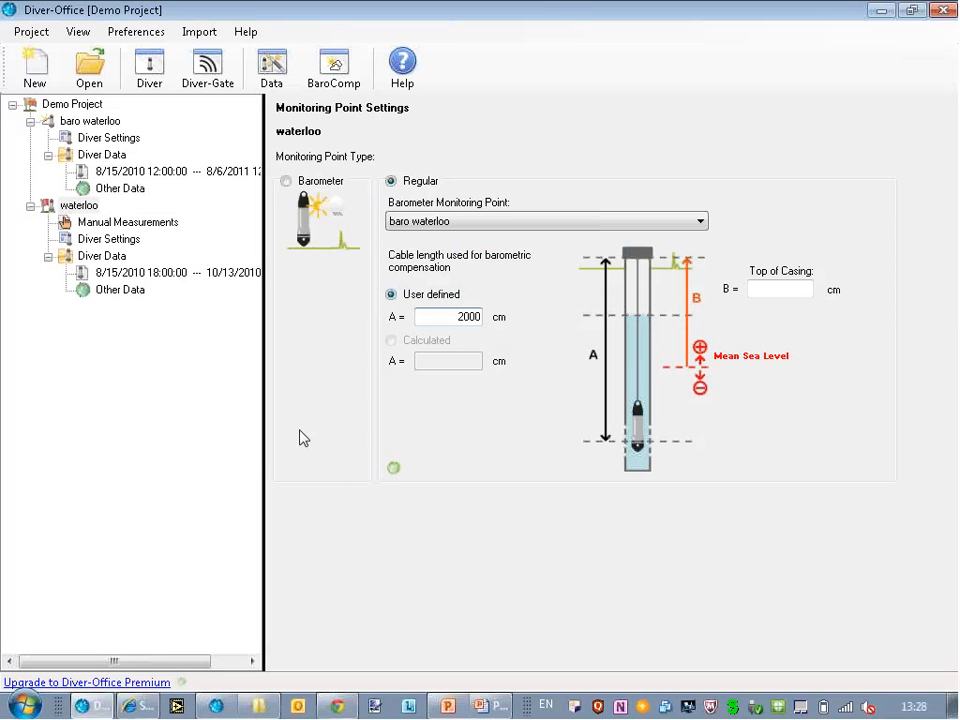
click(180, 272)
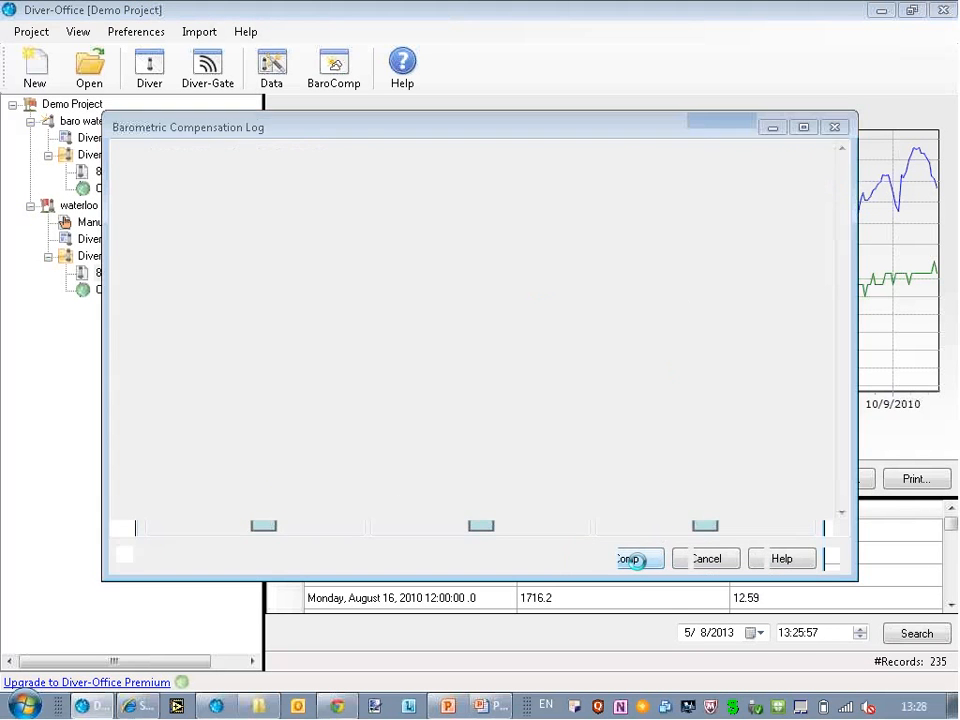
Rerun the barometric compensation and close the log to view the compensated waterloo chart.
click(632, 558)
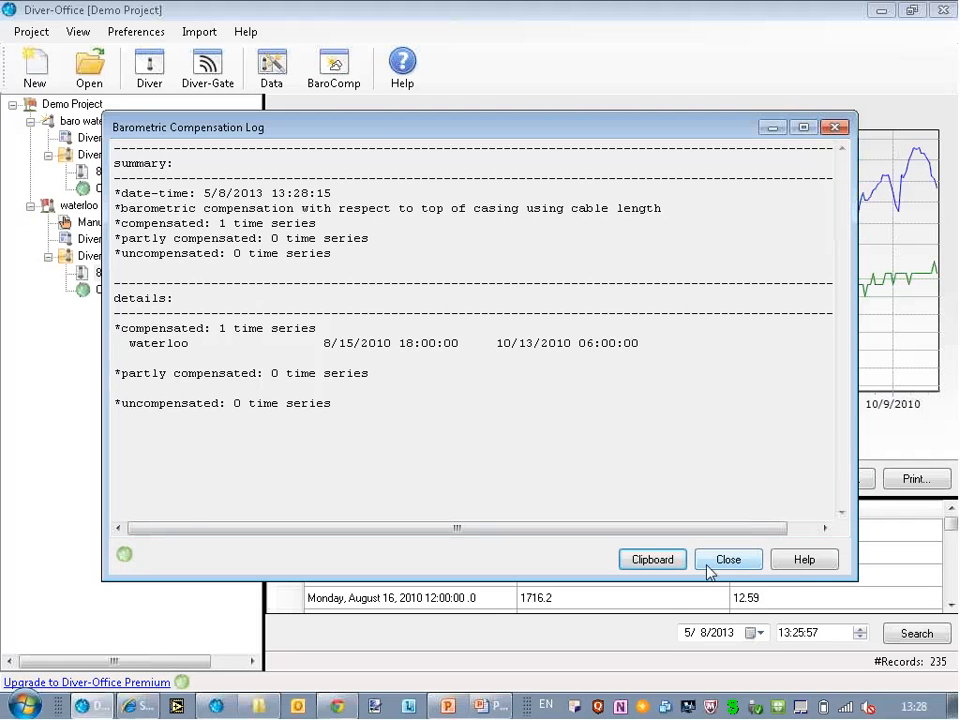
mouse_move(735, 571)
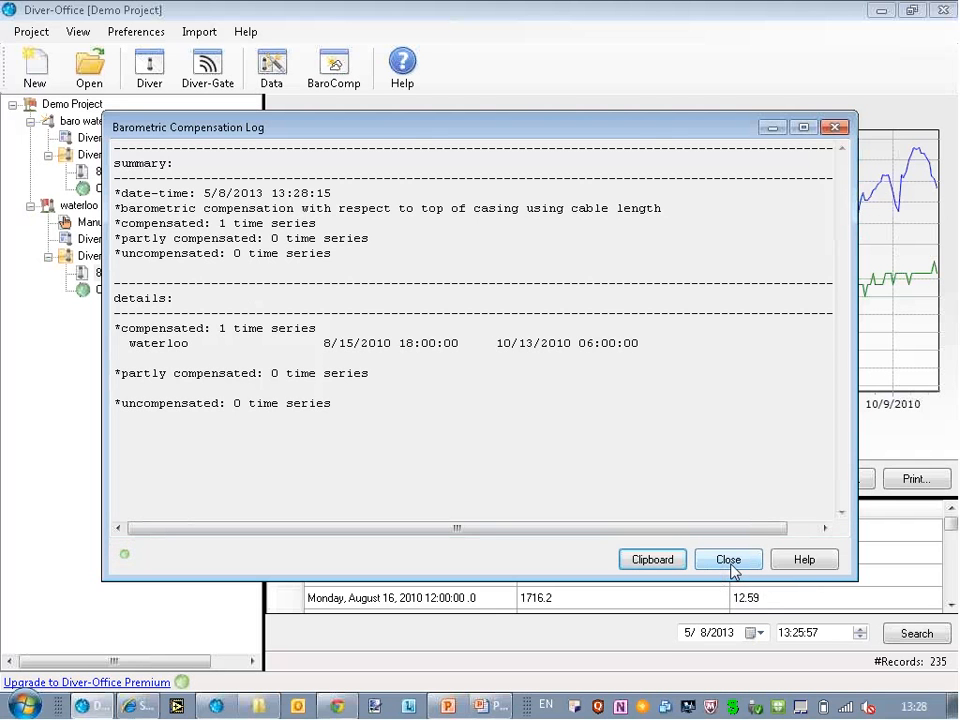
click(728, 559)
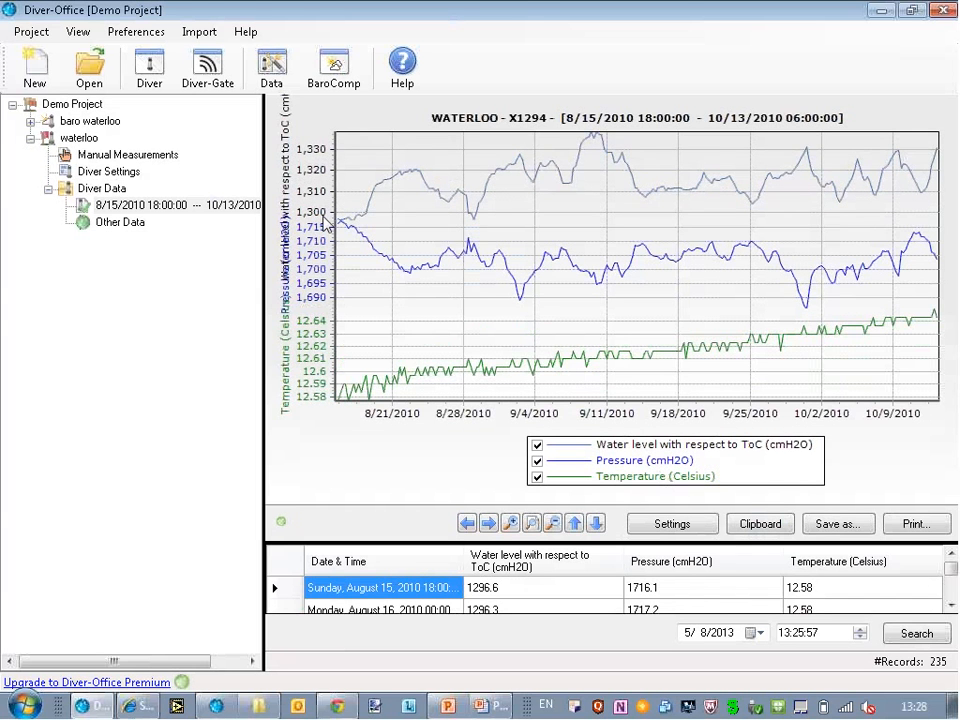
mouse_move(546, 492)
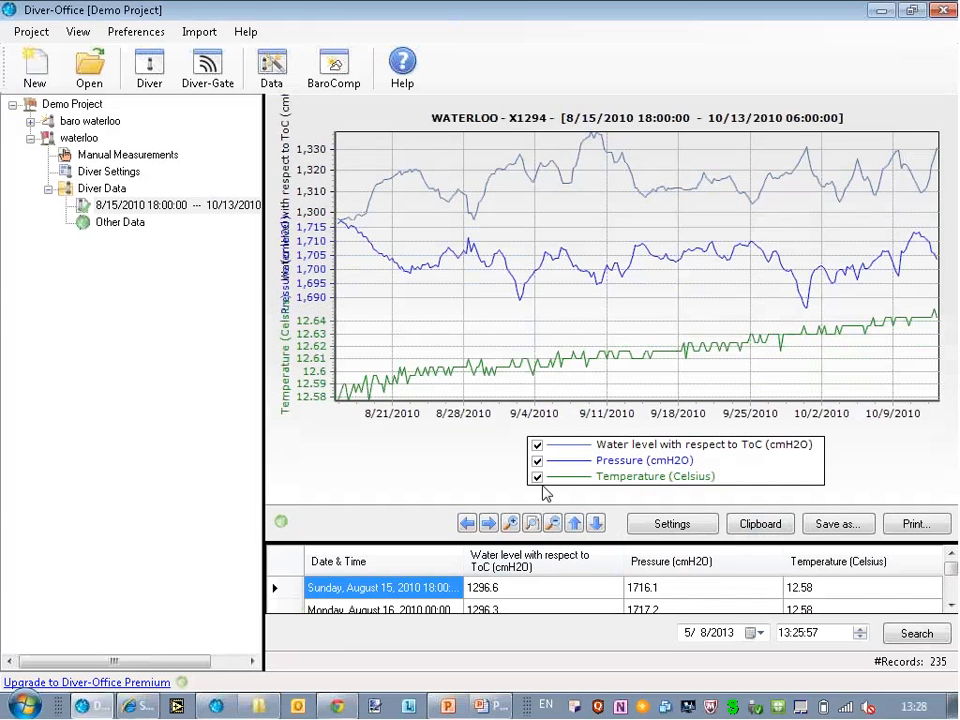
Uncheck Temperature (Celsius) in the waterloo chart legend.
click(535, 476)
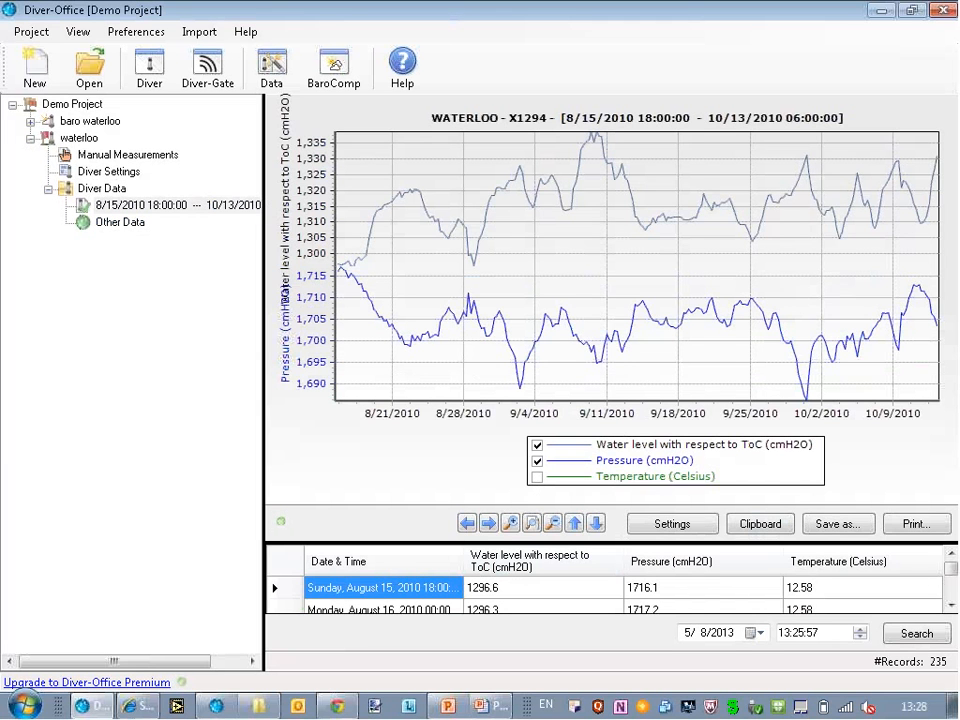
mouse_move(760, 201)
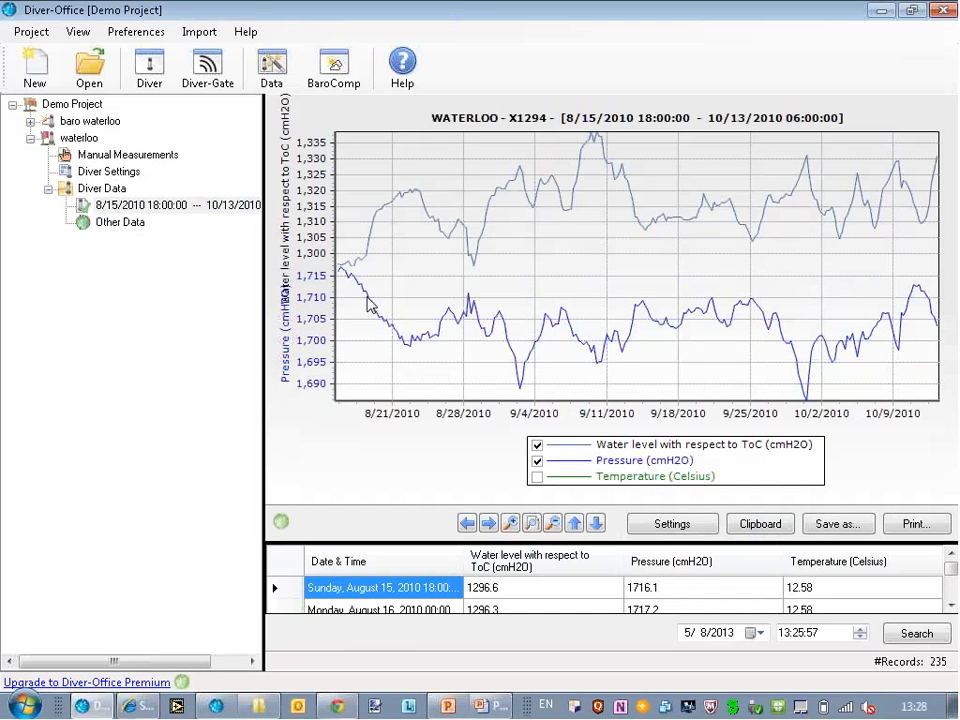
mouse_move(351, 290)
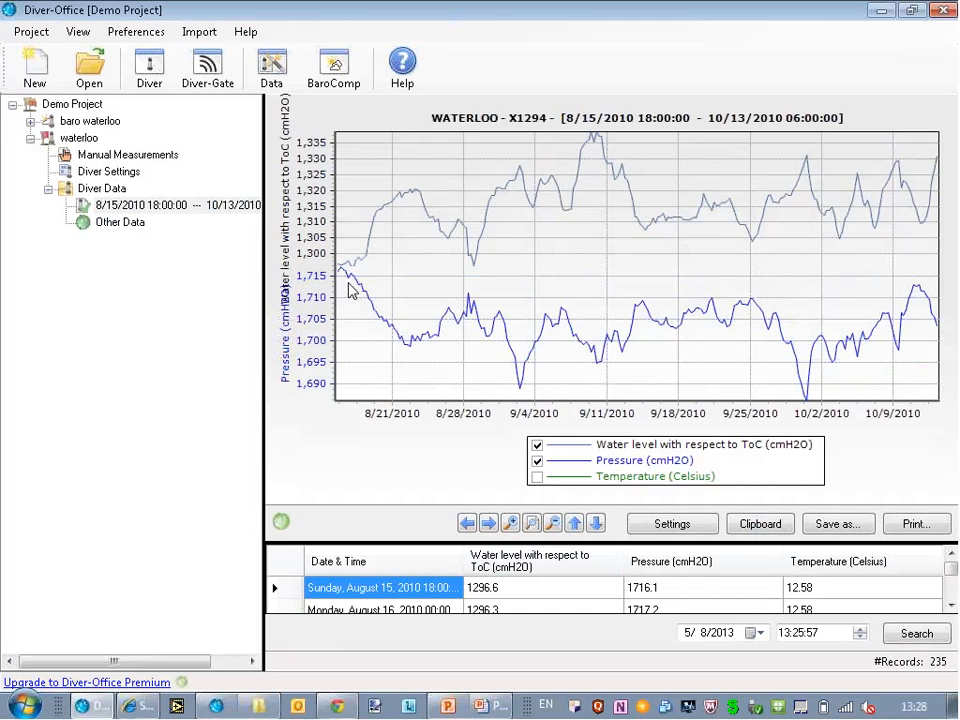
mouse_move(345, 283)
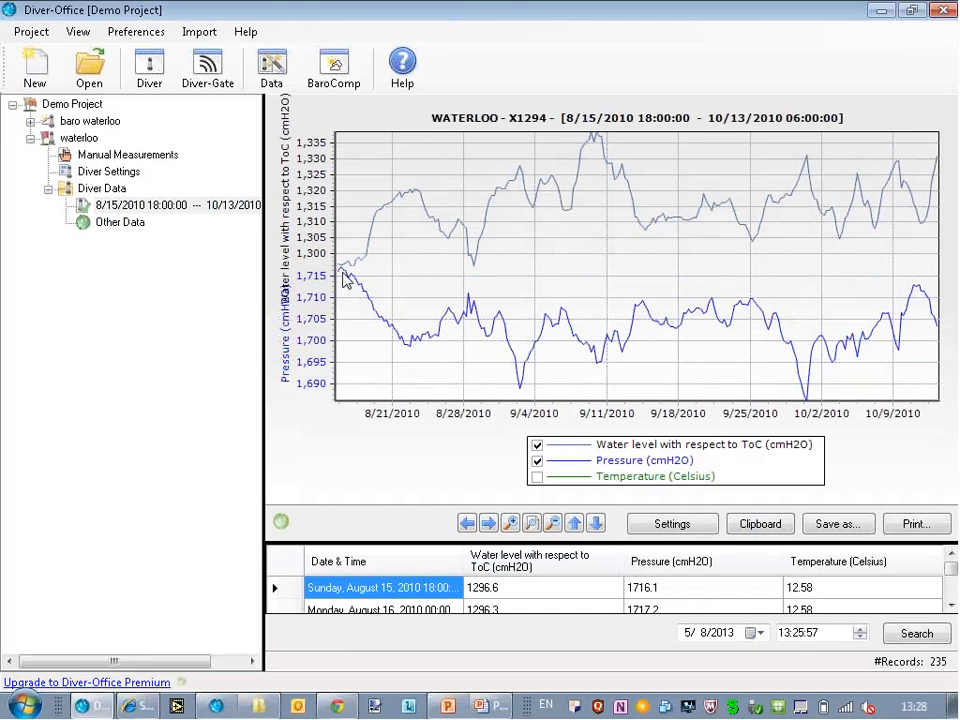
mouse_move(423, 356)
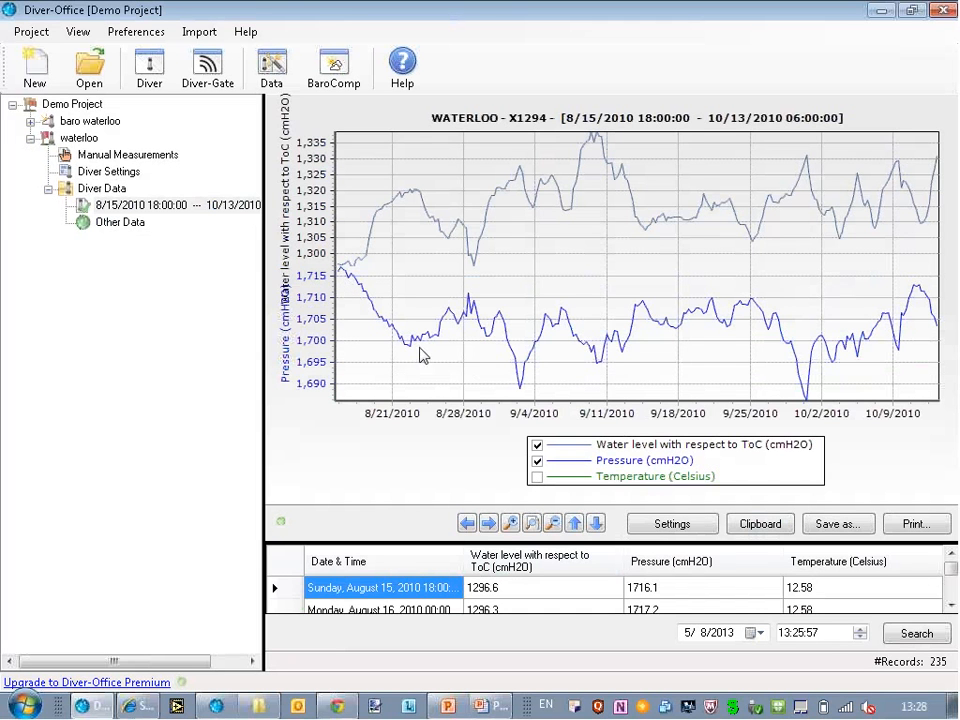
mouse_move(341, 282)
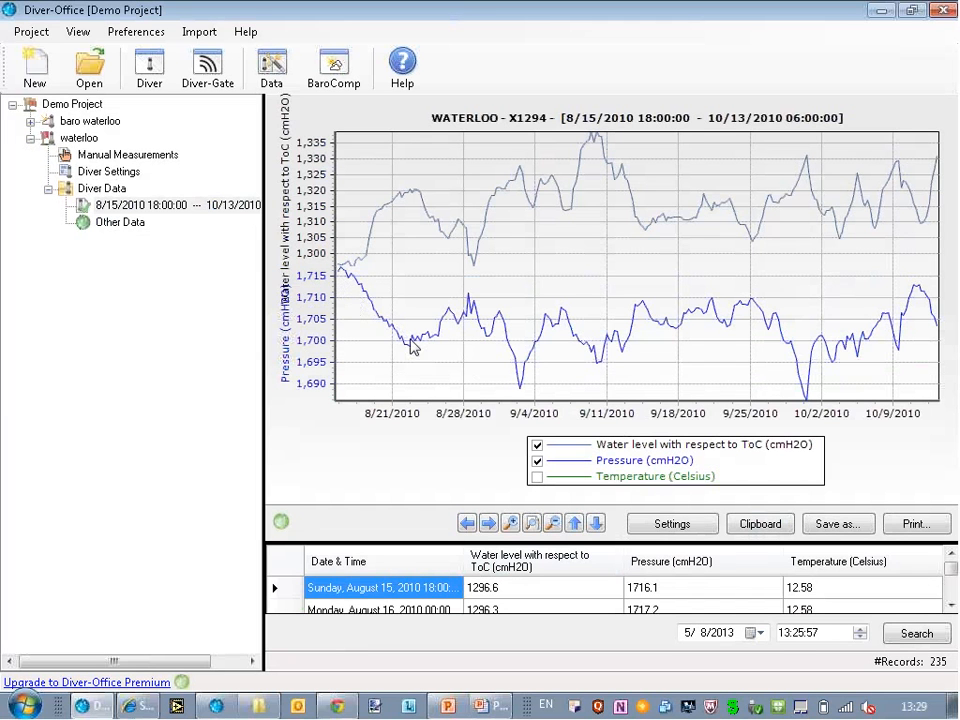
mouse_move(342, 288)
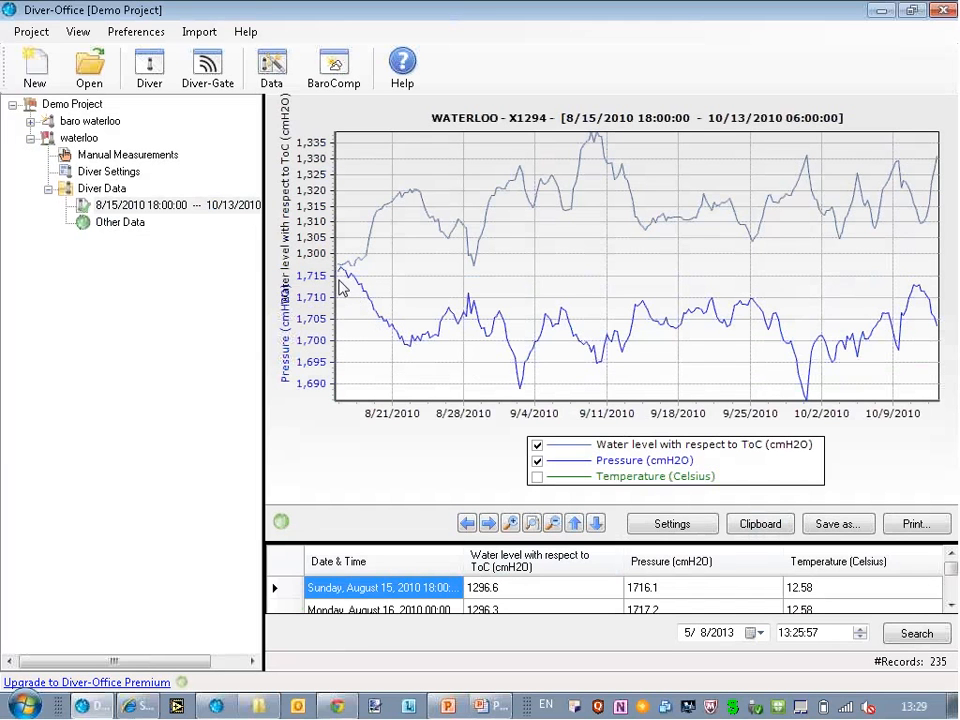
mouse_move(400, 345)
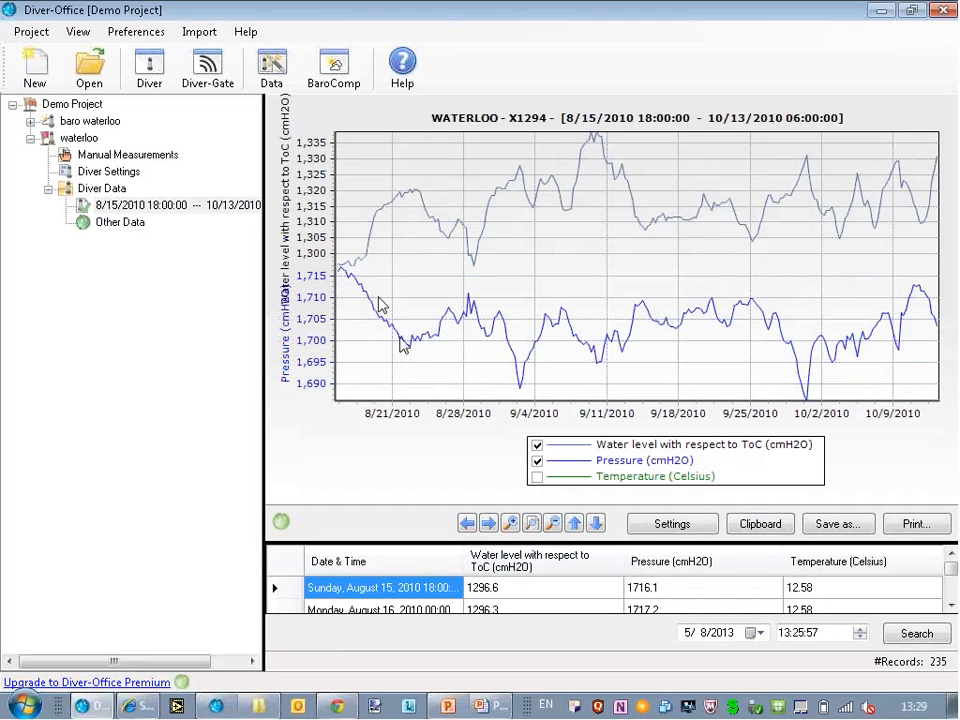
mouse_move(362, 325)
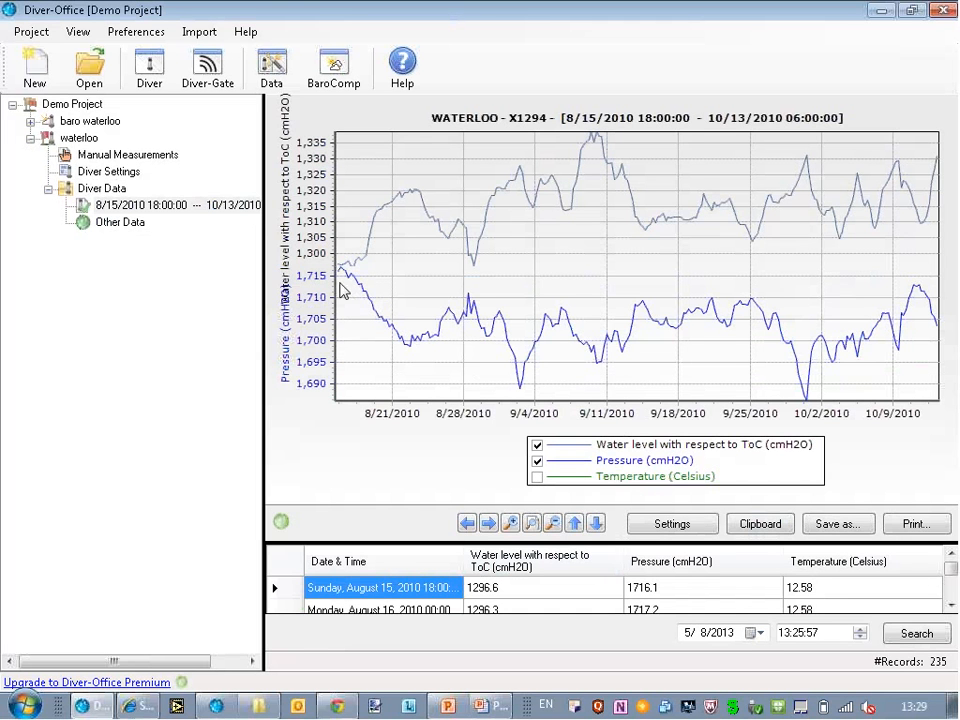
mouse_move(318, 297)
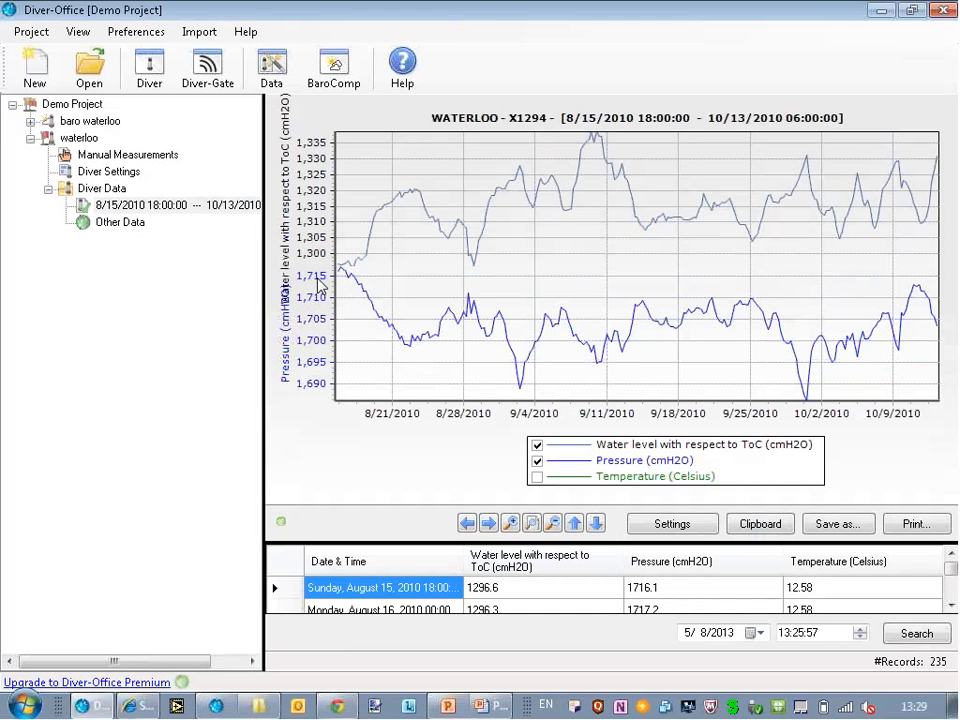
mouse_move(314, 166)
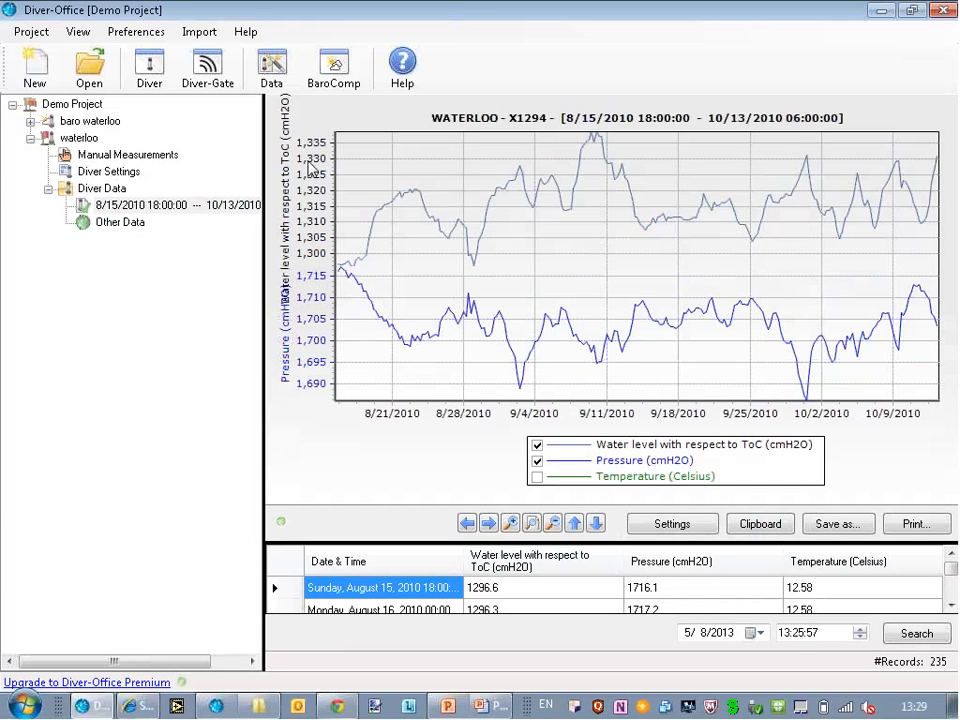
mouse_move(335, 172)
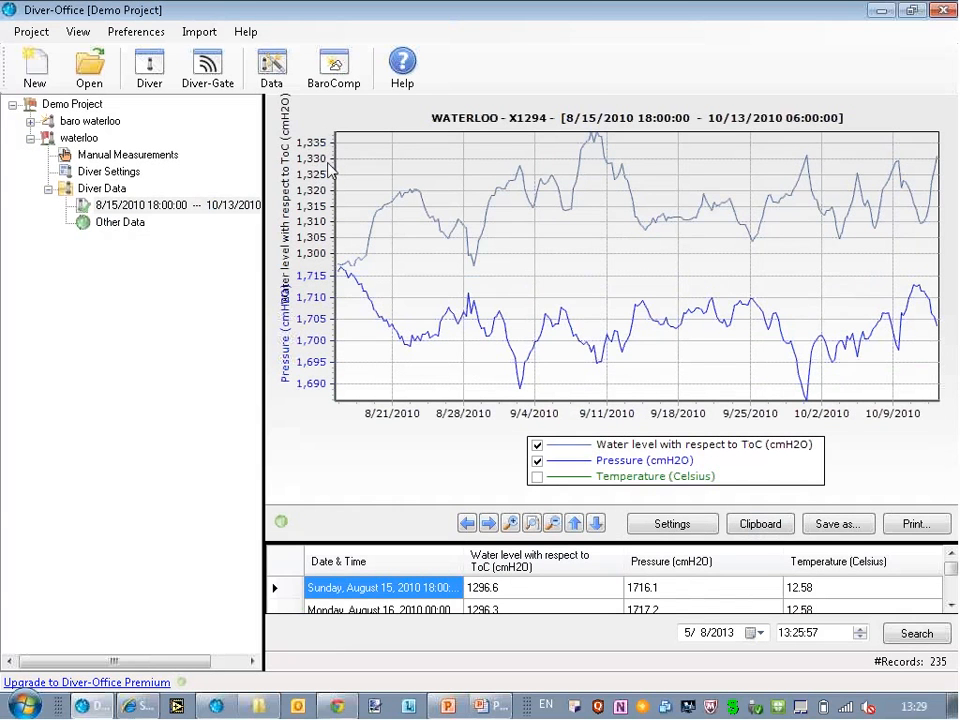
mouse_move(296, 140)
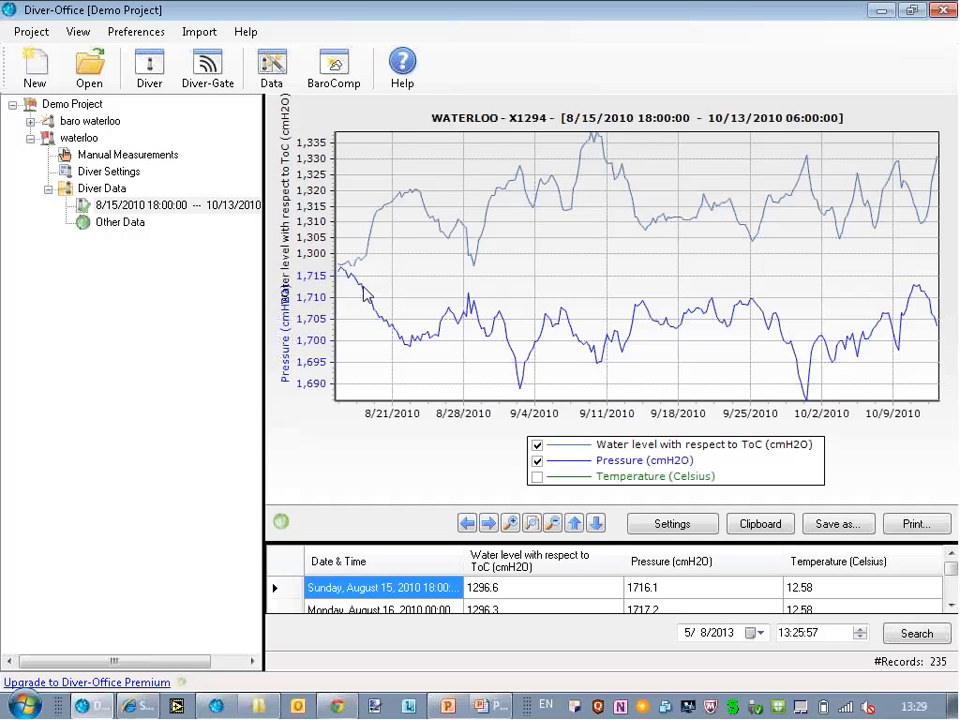
mouse_move(394, 265)
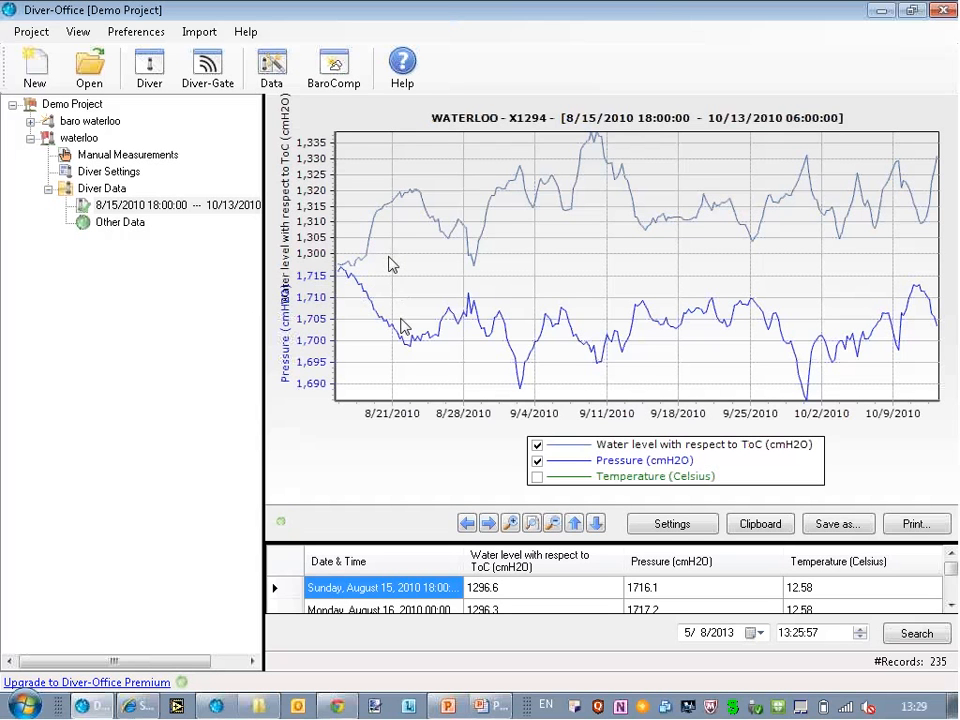
mouse_move(355, 250)
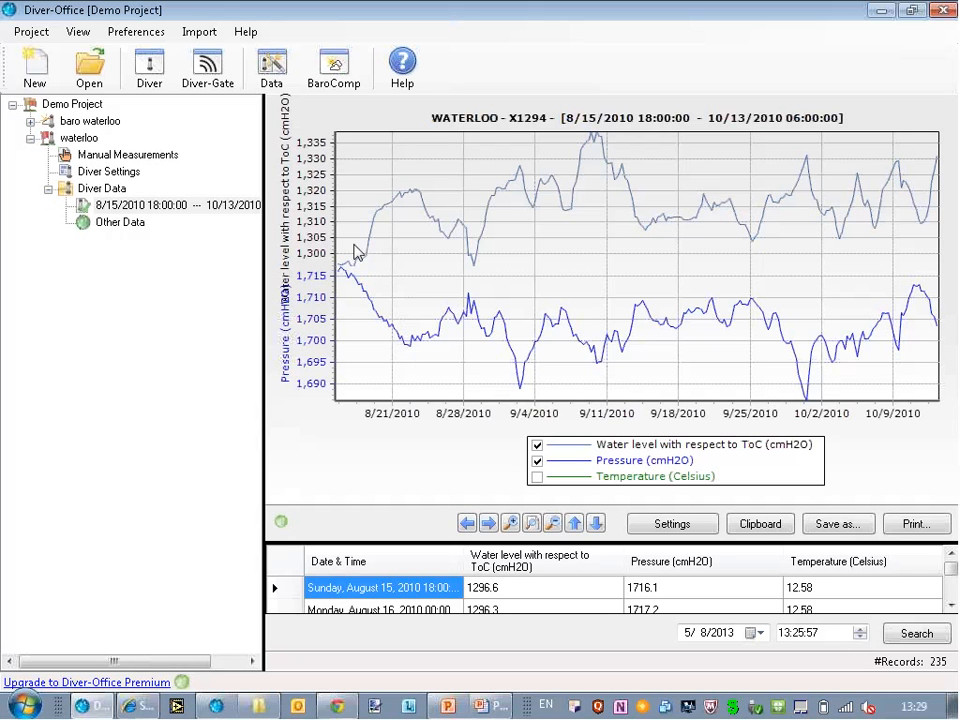
mouse_move(518, 322)
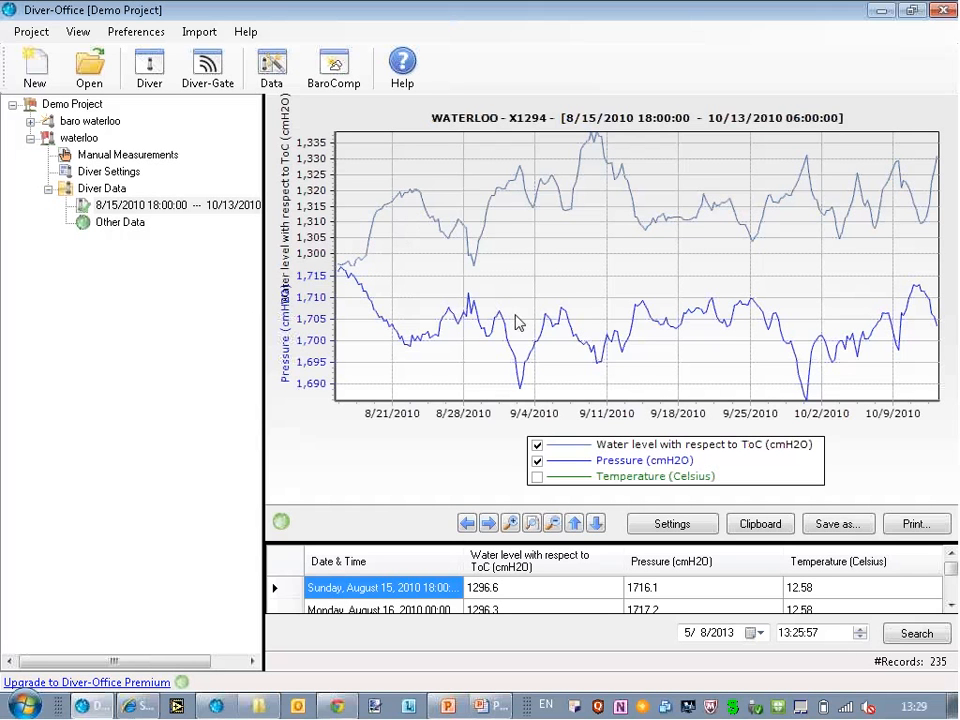
mouse_move(619, 357)
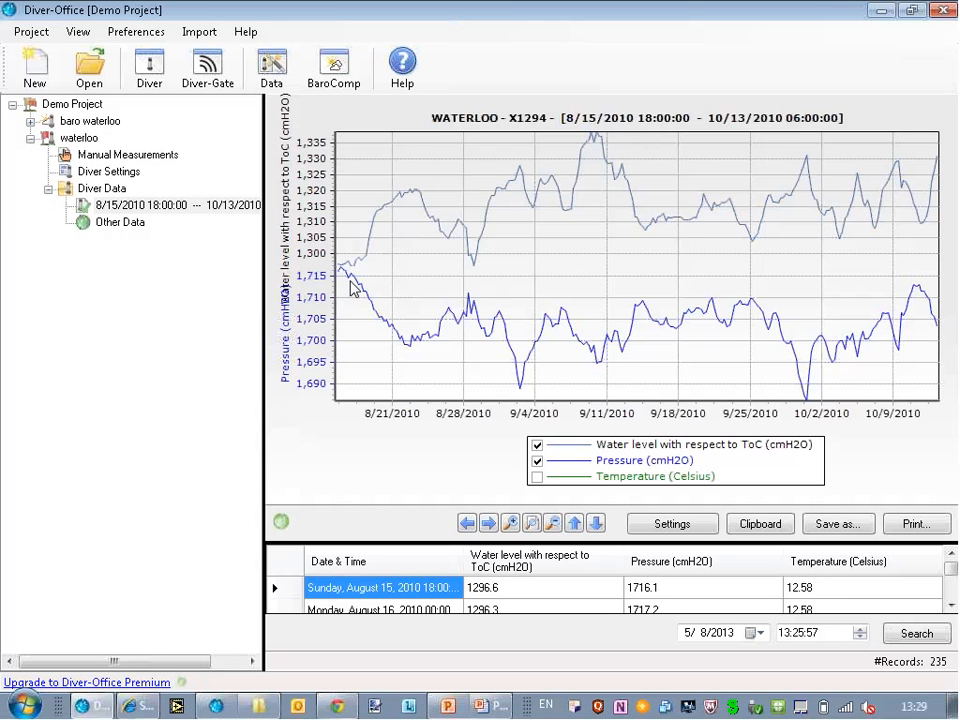
mouse_move(416, 377)
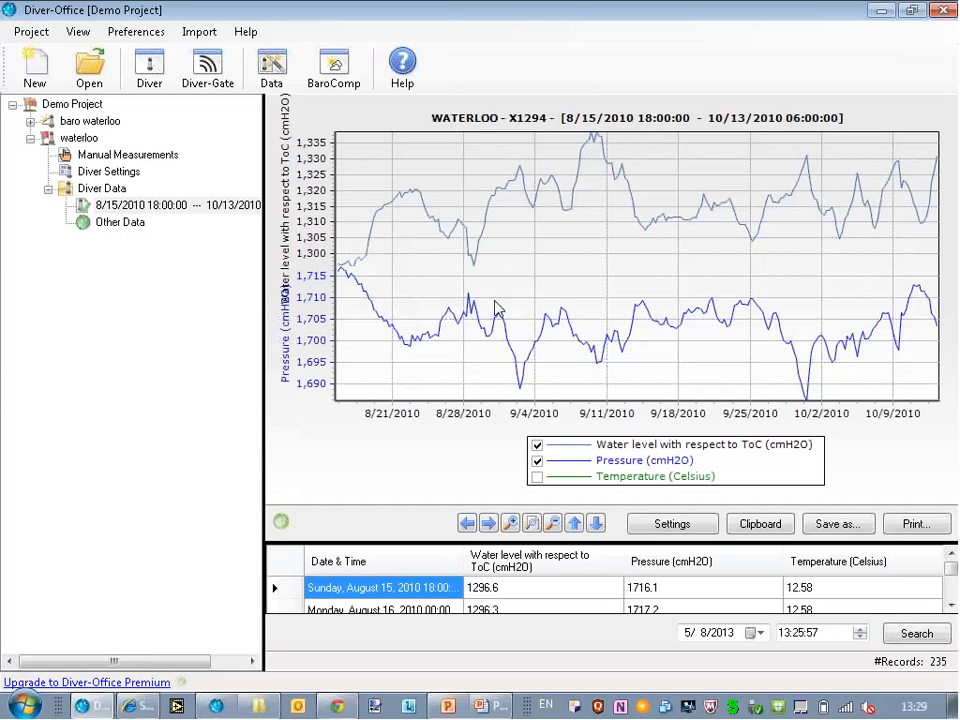
mouse_move(686, 323)
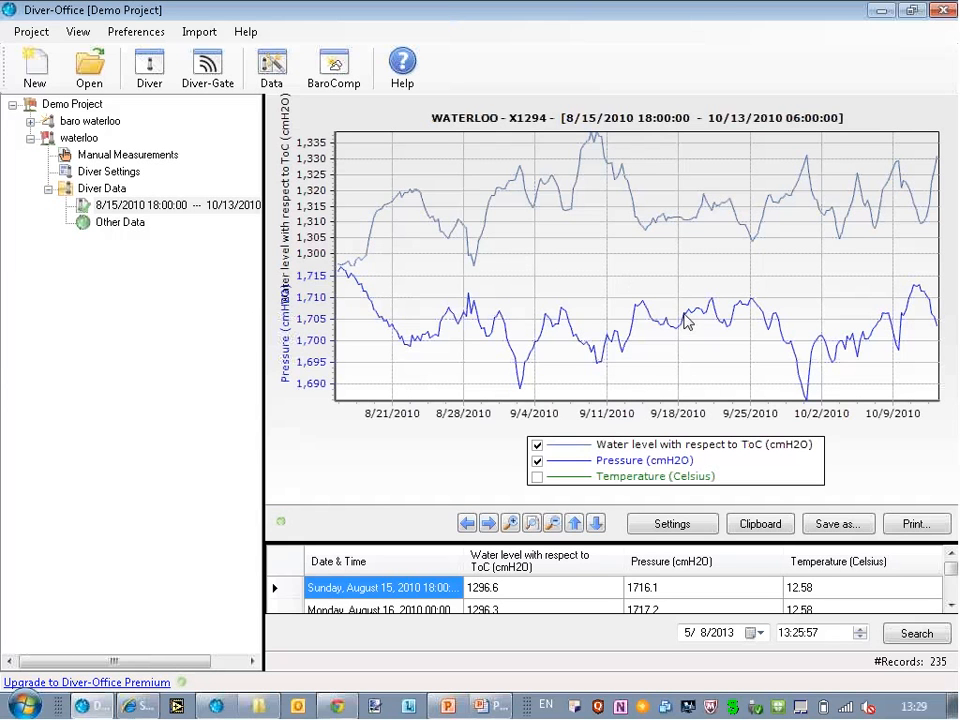